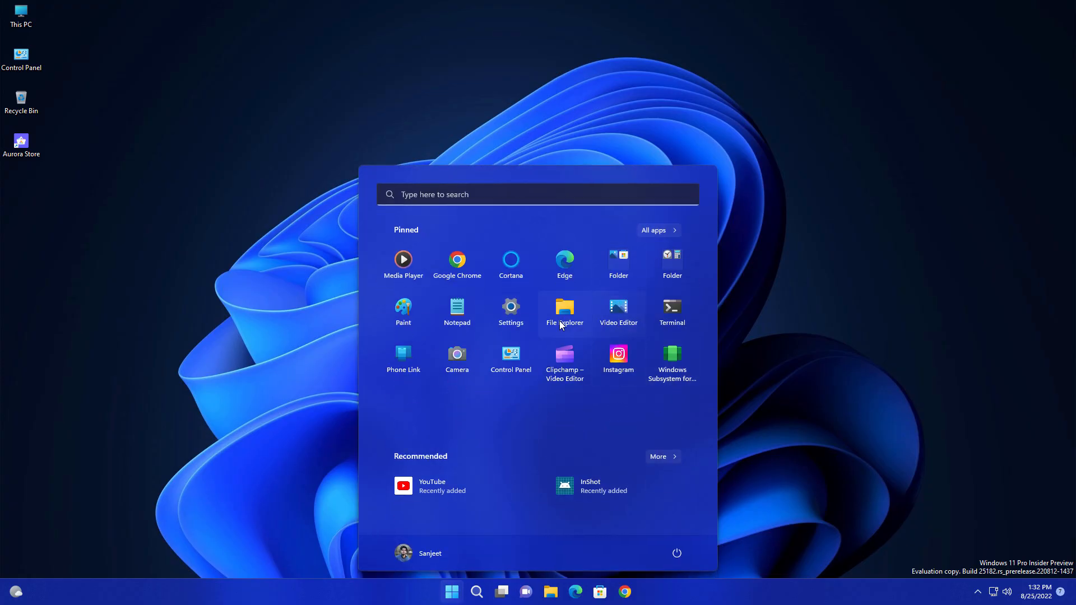
# - Check that this PC is on the Dev Channel in Windows Insider Programme settings
pyautogui.click(511, 307)
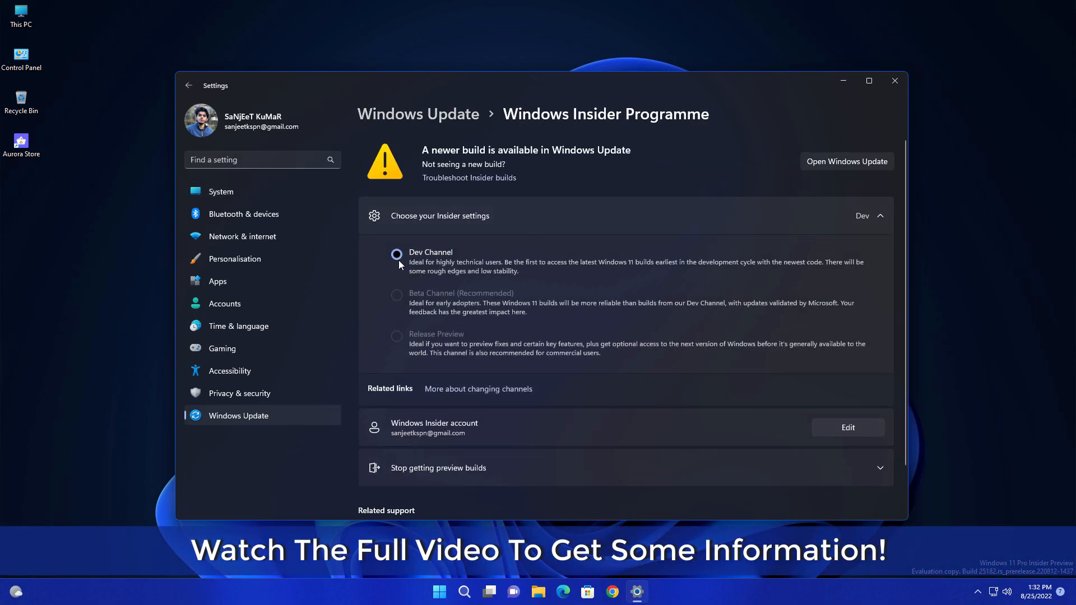
pyautogui.click(187, 86)
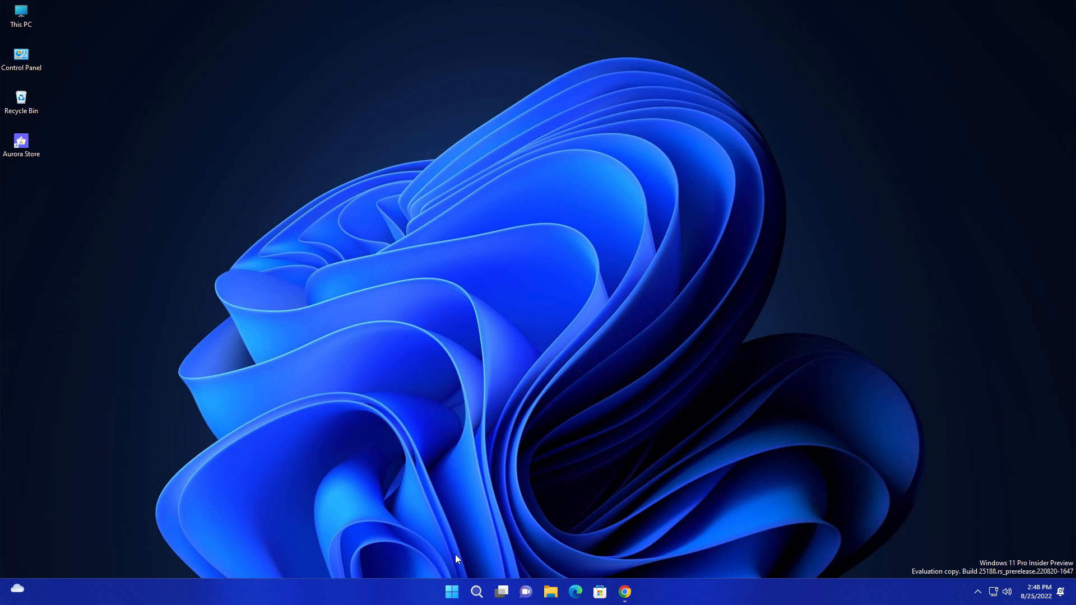
pyautogui.moveTo(448, 559)
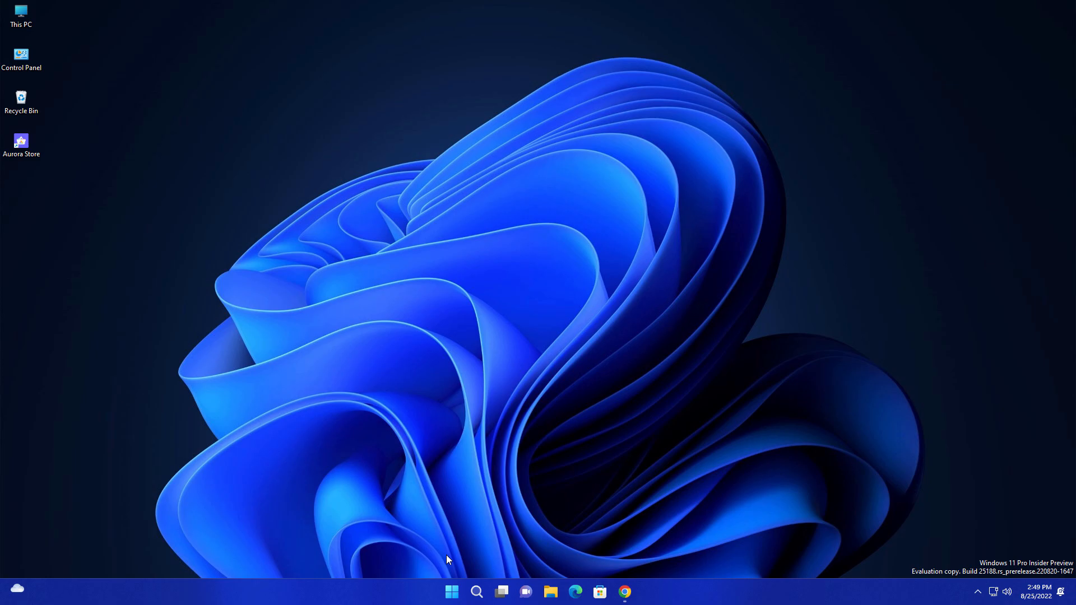
pyautogui.moveTo(626, 518)
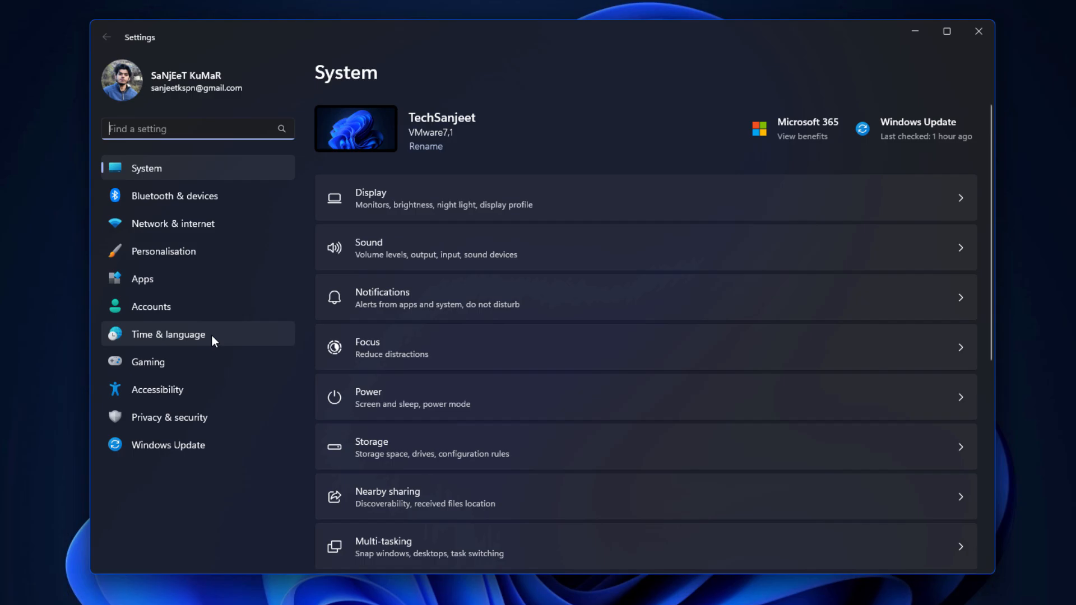
# - Turn on 'Show the touch keyboard when there's no keyboard attached' under Time & language > Typing
pyautogui.click(167, 334)
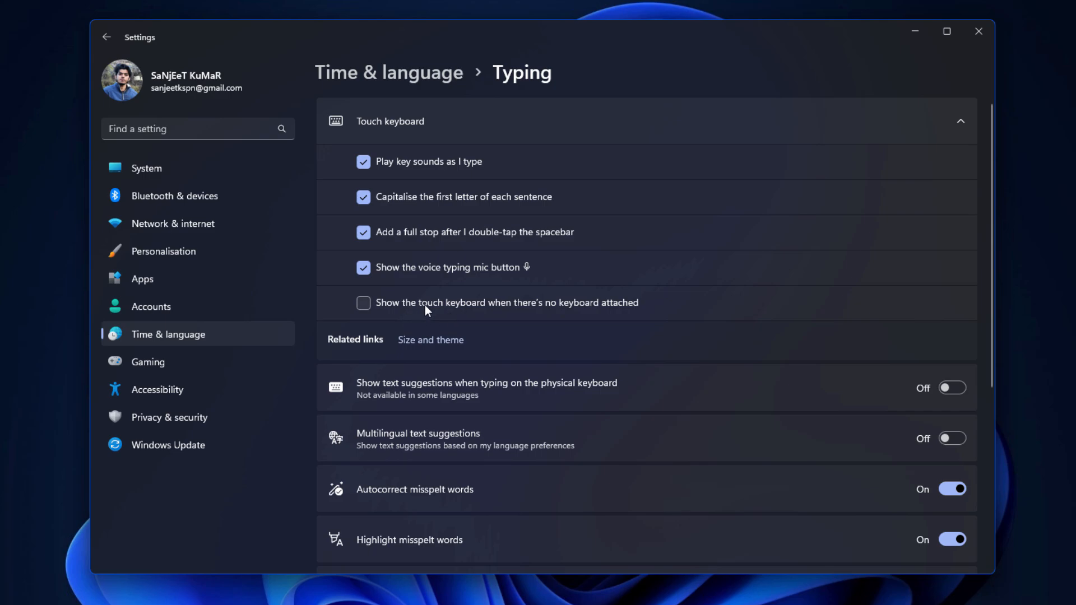
pyautogui.moveTo(562, 311)
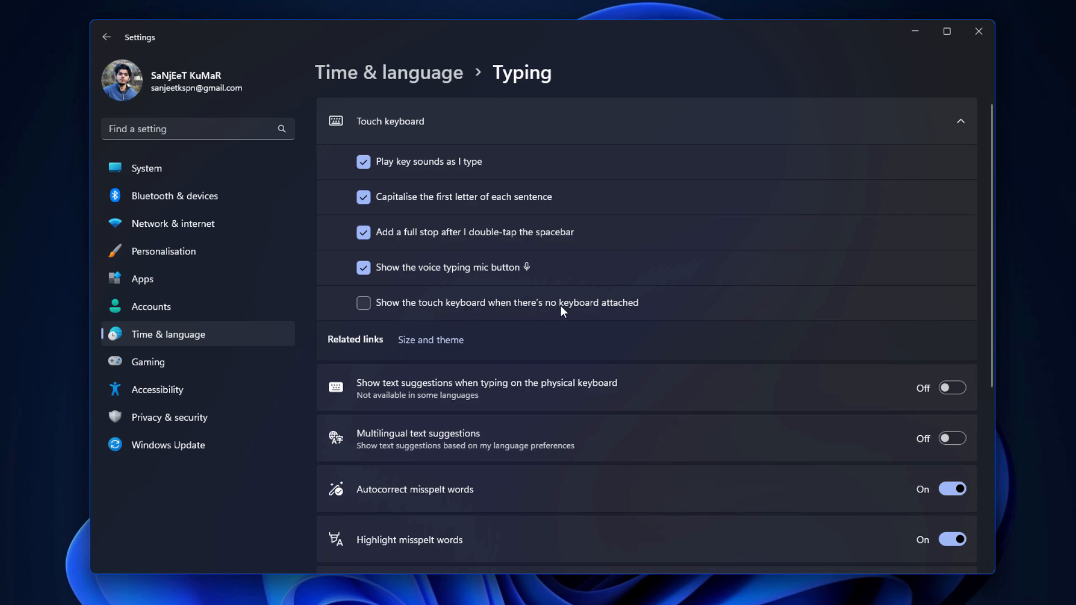
pyautogui.click(364, 302)
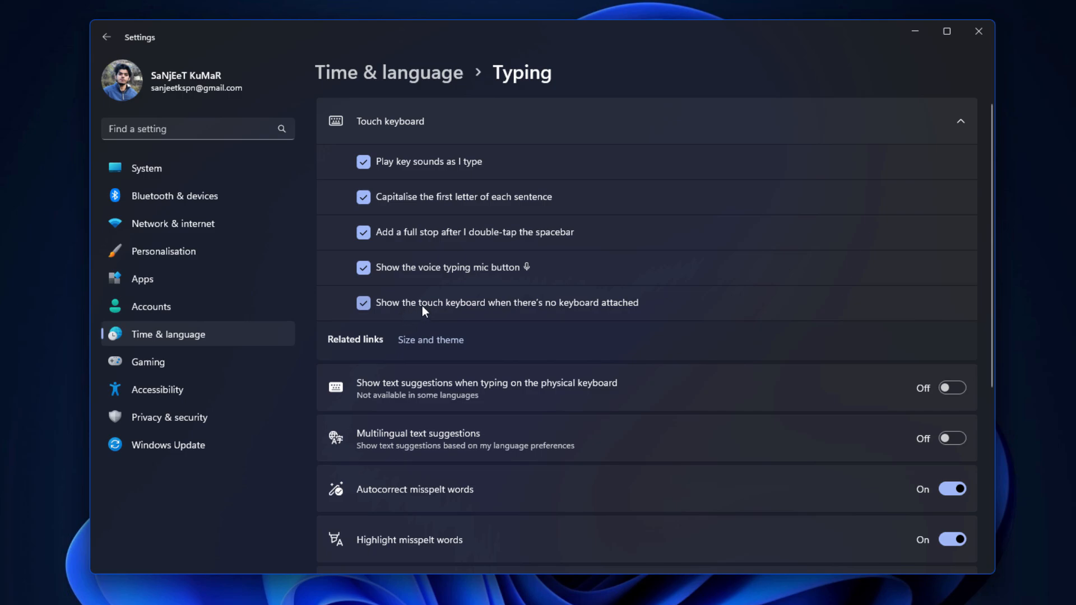
pyautogui.moveTo(438, 311)
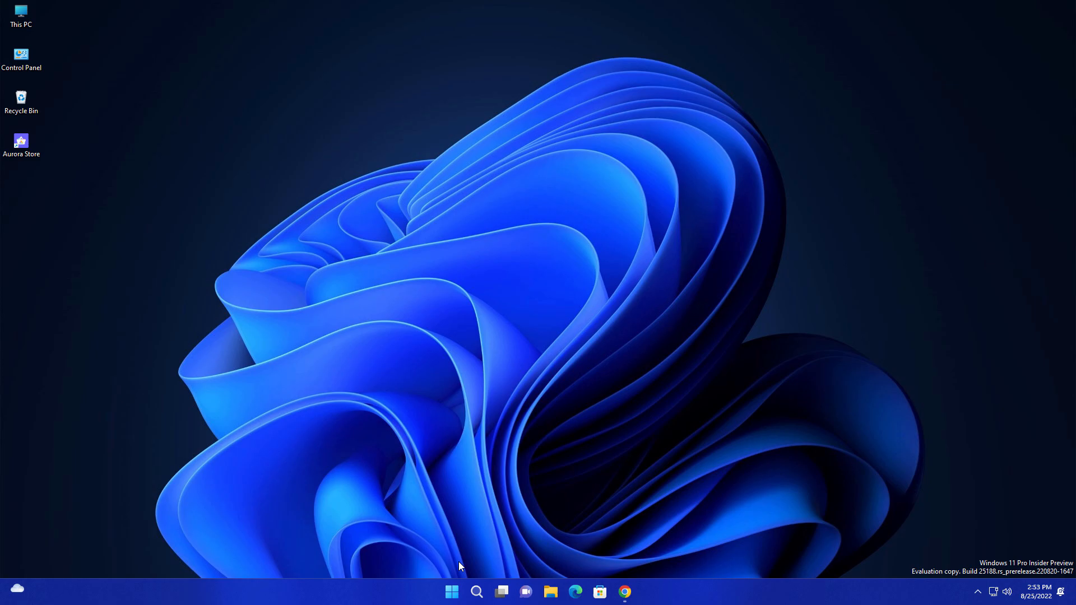
# - Choose the default terminal app under Privacy & security > For developers
pyautogui.click(452, 592)
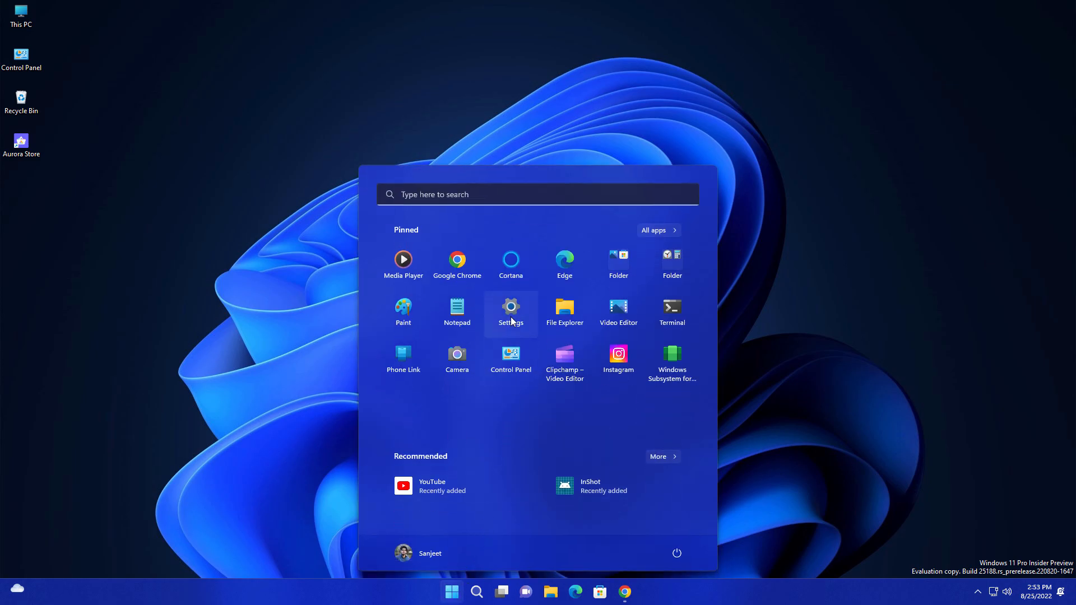
pyautogui.click(511, 308)
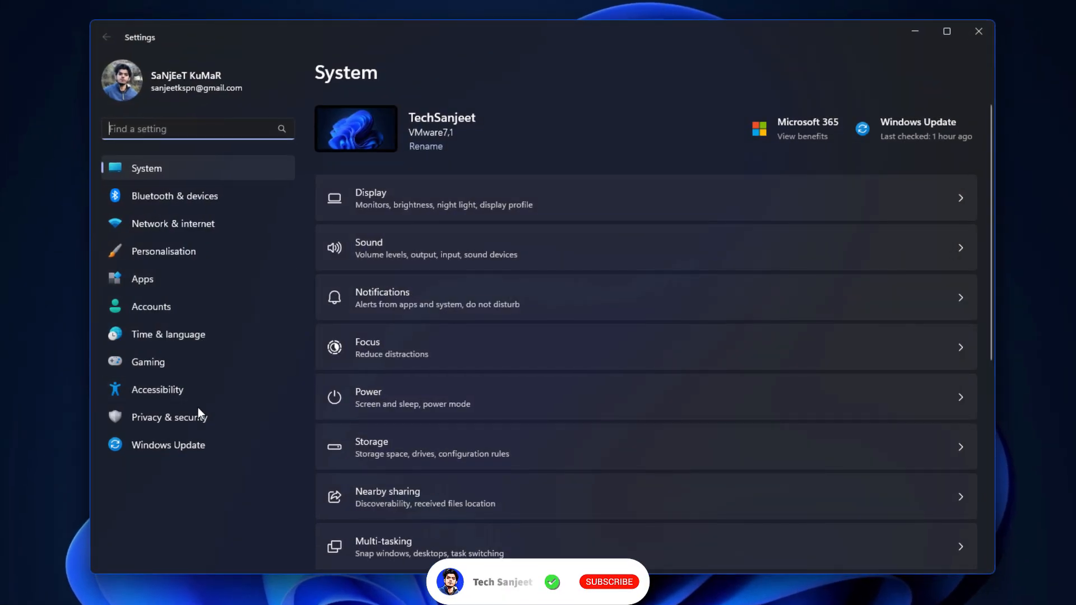
pyautogui.click(169, 417)
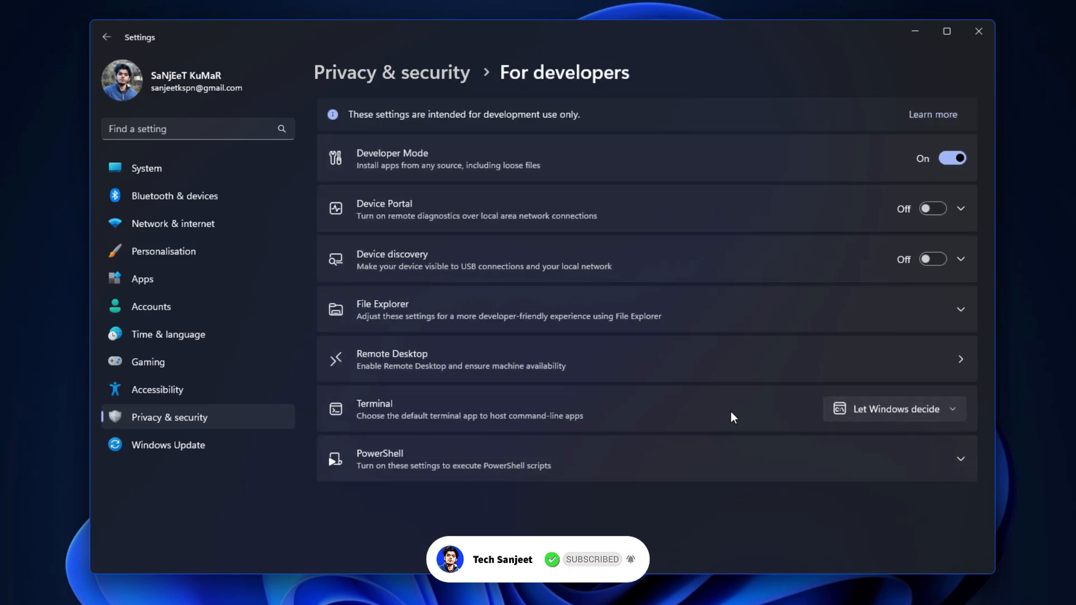
pyautogui.click(892, 409)
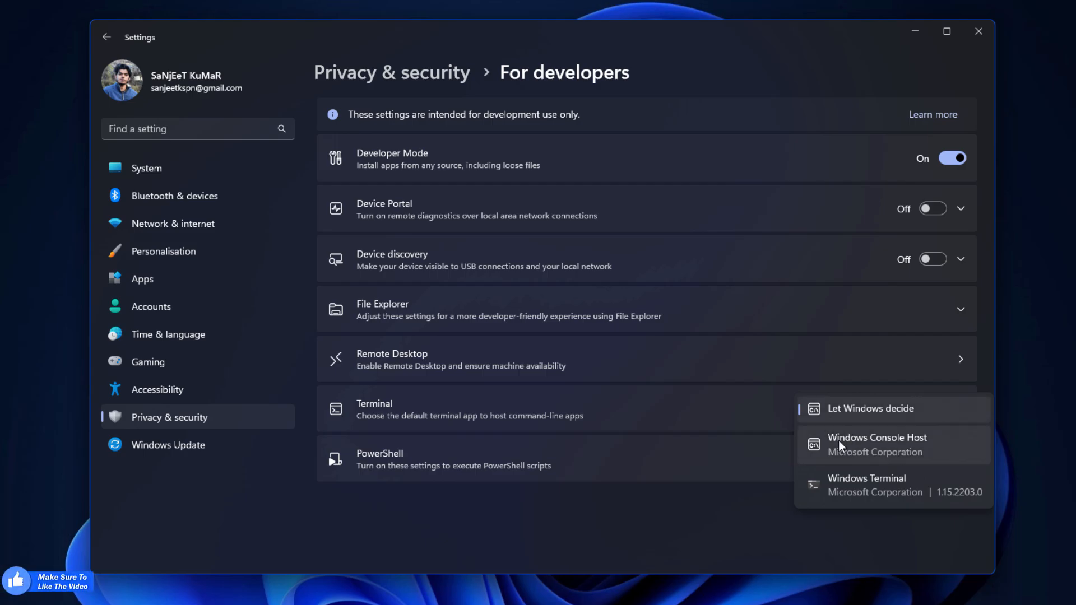
pyautogui.click(866, 485)
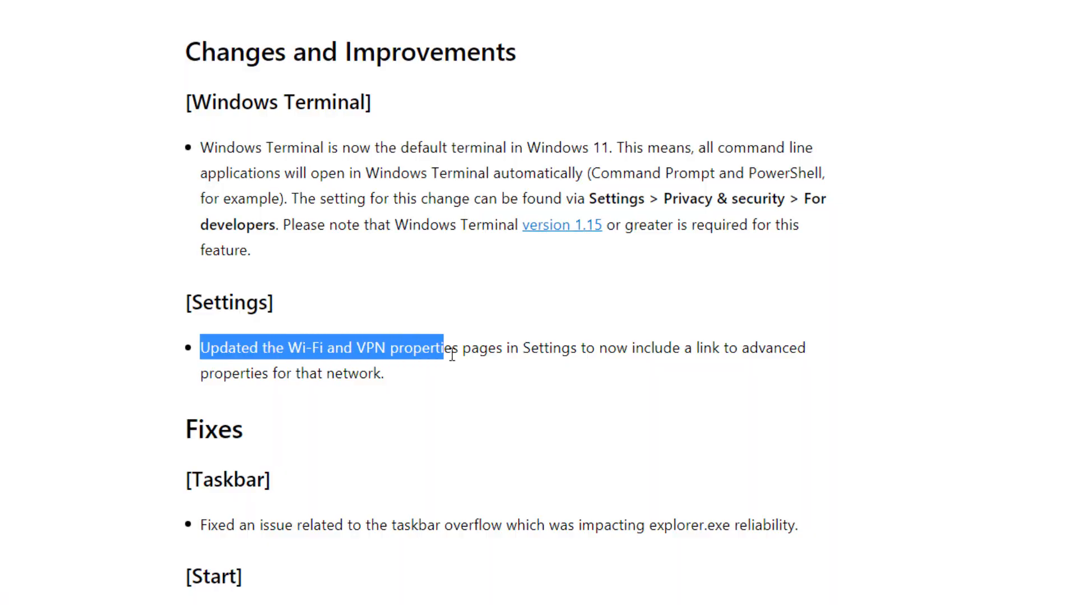
# - Highlight the Wi-Fi/VPN settings change, then the taskbar overflow explorer.exe fix under Fixes
pyautogui.moveTo(444, 347); pyautogui.dragTo(664, 348)
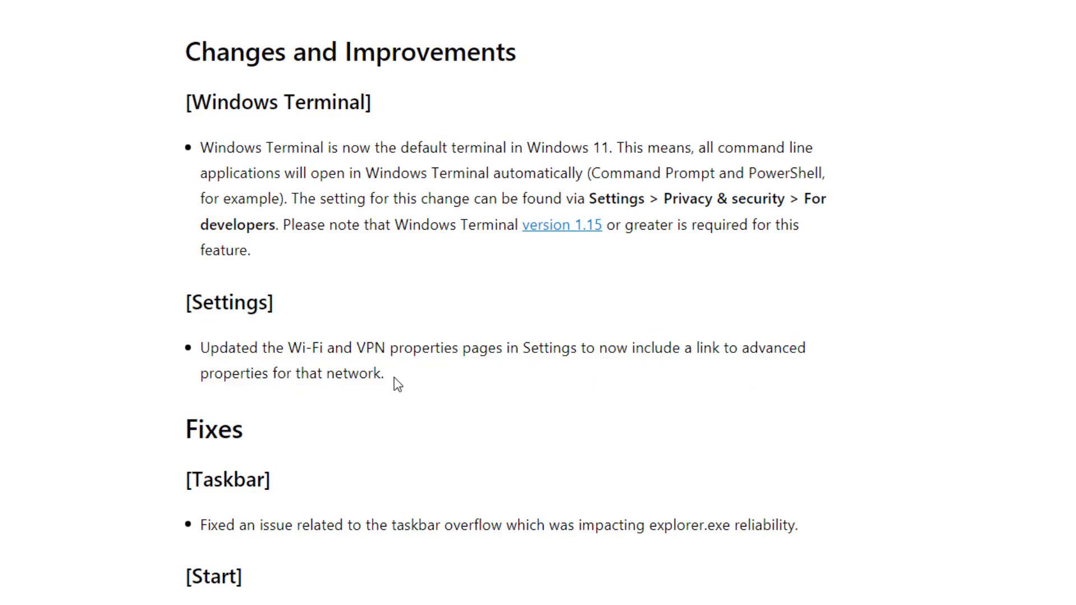
pyautogui.scroll(-3)
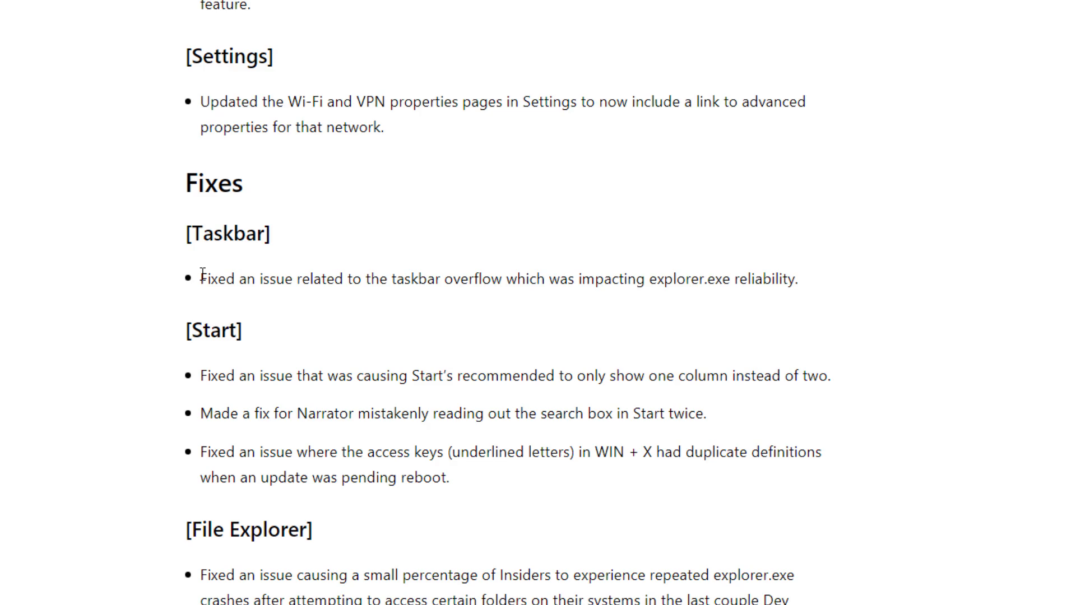
pyautogui.moveTo(200, 279); pyautogui.dragTo(360, 280)
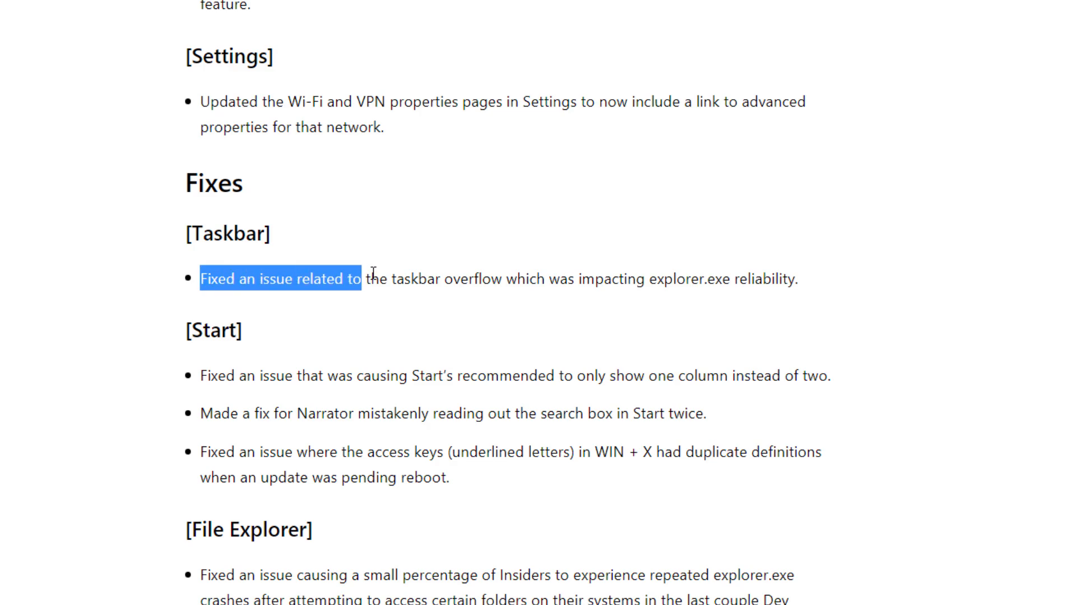
pyautogui.moveTo(371, 279); pyautogui.dragTo(796, 279)
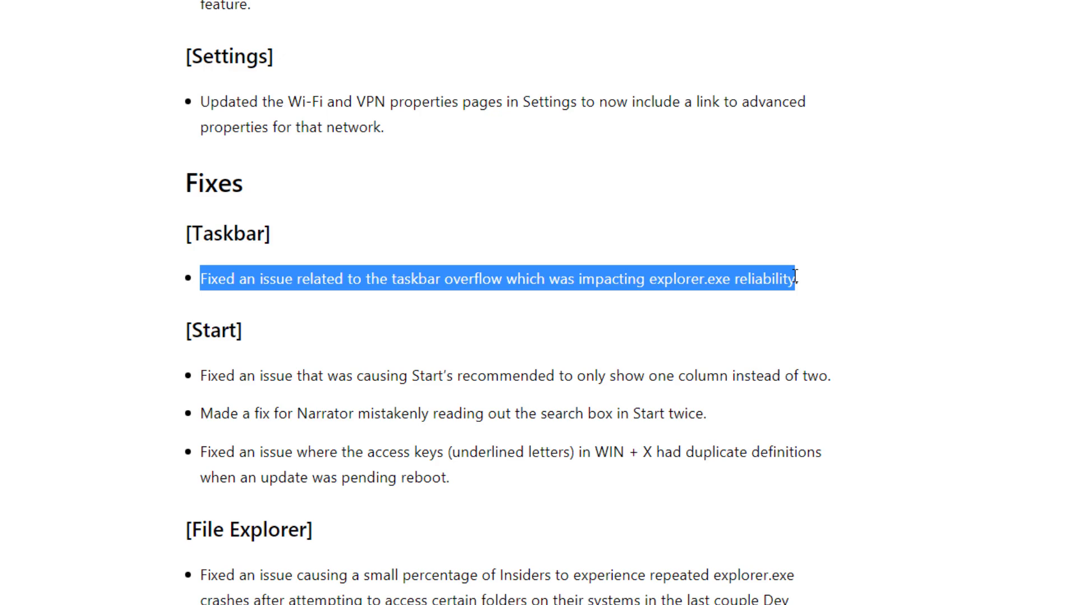
pyautogui.click(787, 278)
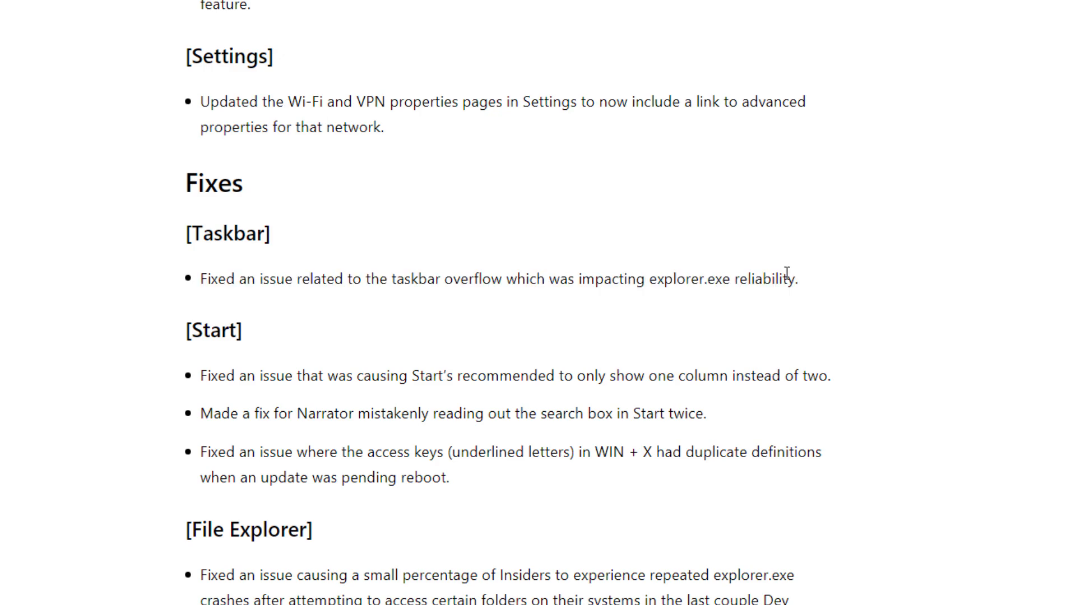
# - Highlight the Start recommended column fix and read down through the Search fixes
pyautogui.doubleClick(213, 212)
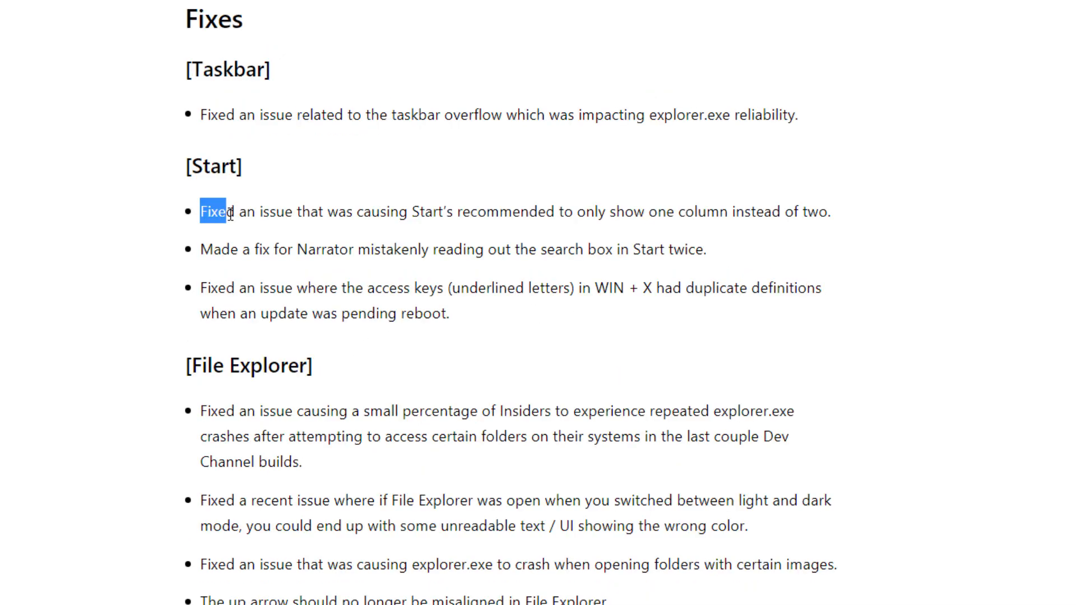
pyautogui.moveTo(200, 212); pyautogui.dragTo(487, 212)
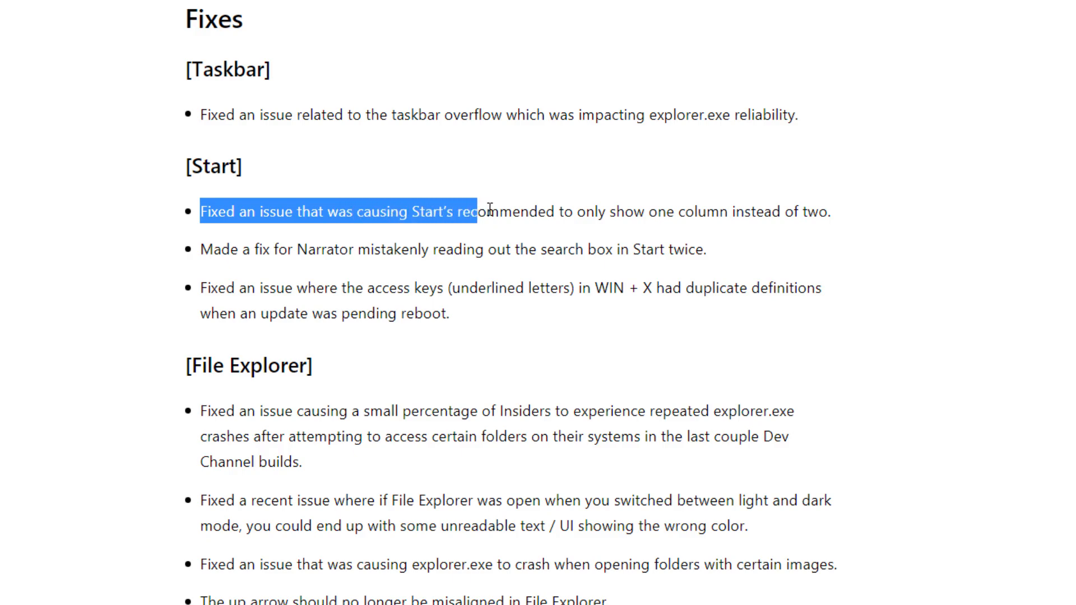
pyautogui.scroll(-3)
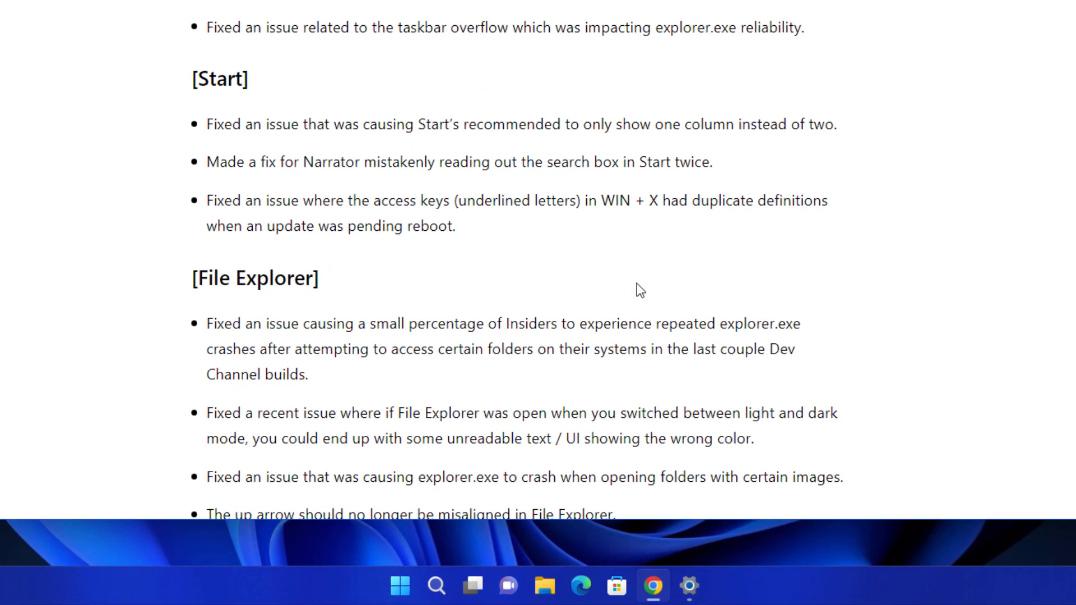
pyautogui.click(400, 586)
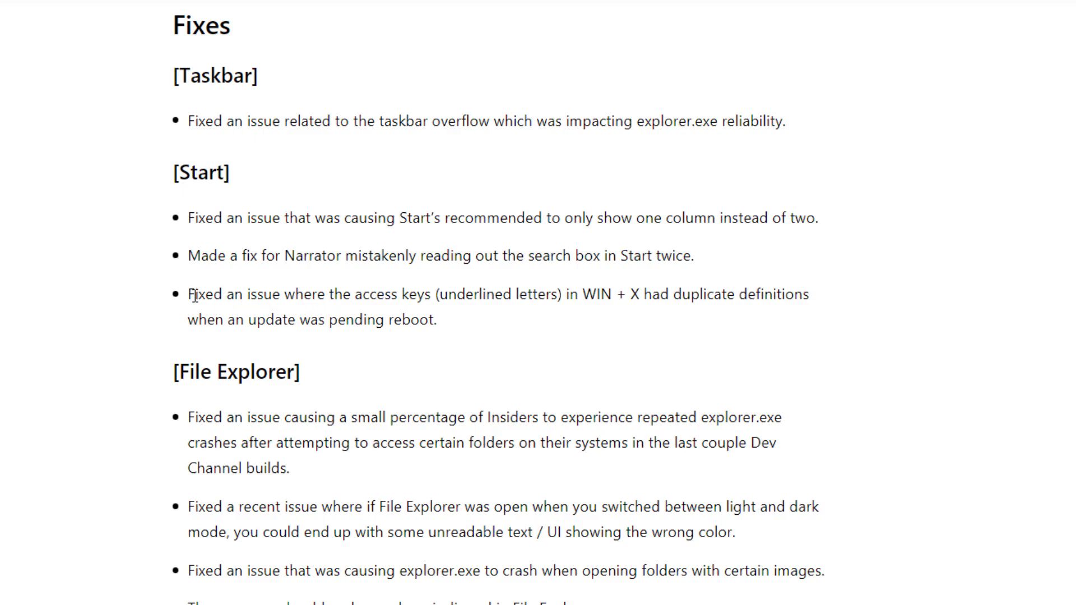
pyautogui.moveTo(199, 294)
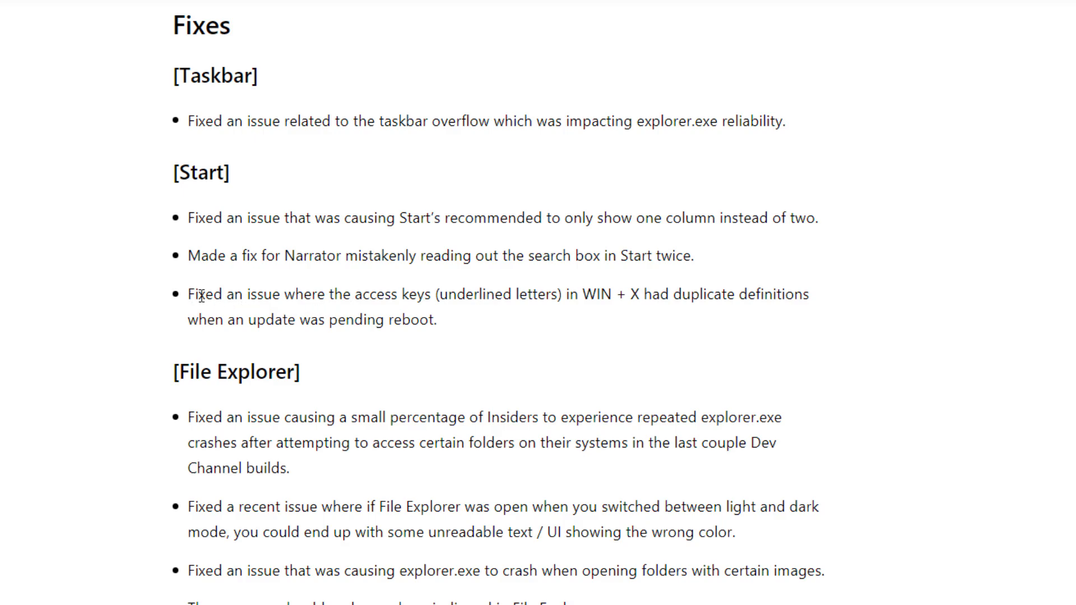
pyautogui.moveTo(210, 294)
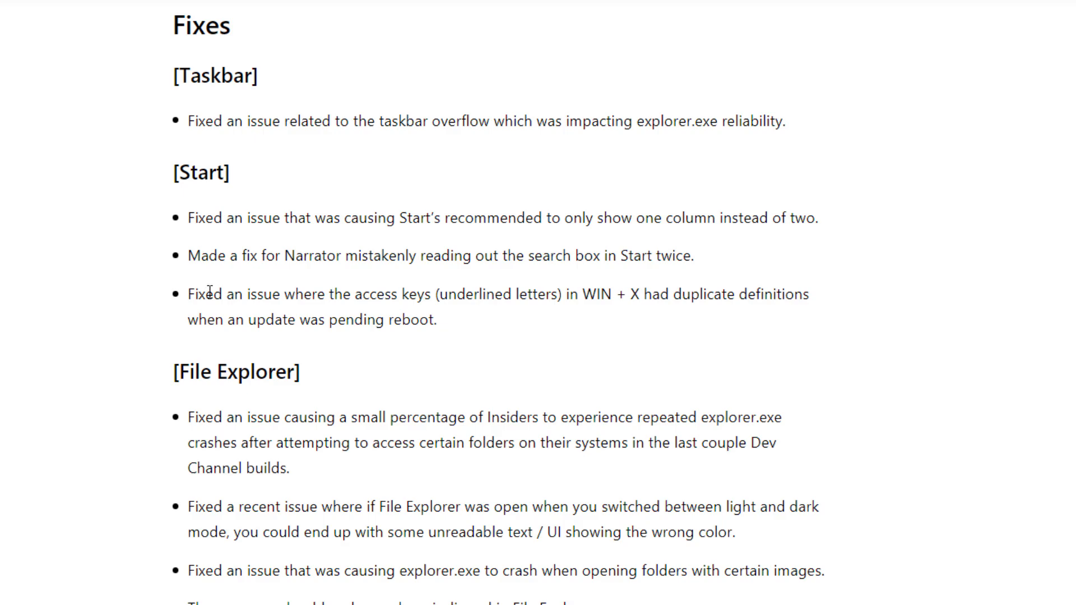
pyautogui.moveTo(310, 290)
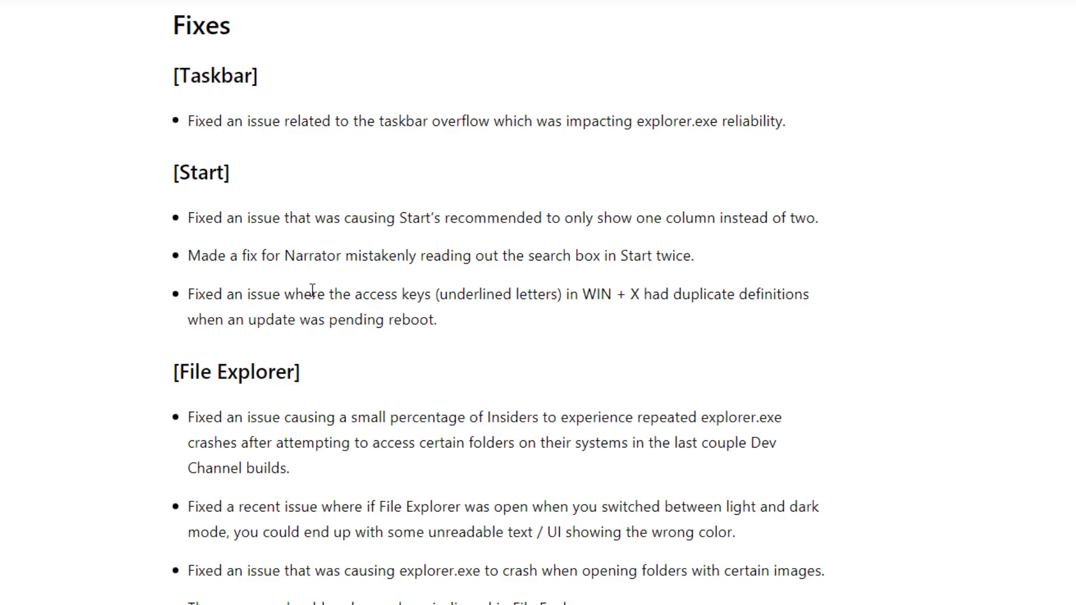
pyautogui.moveTo(313, 289)
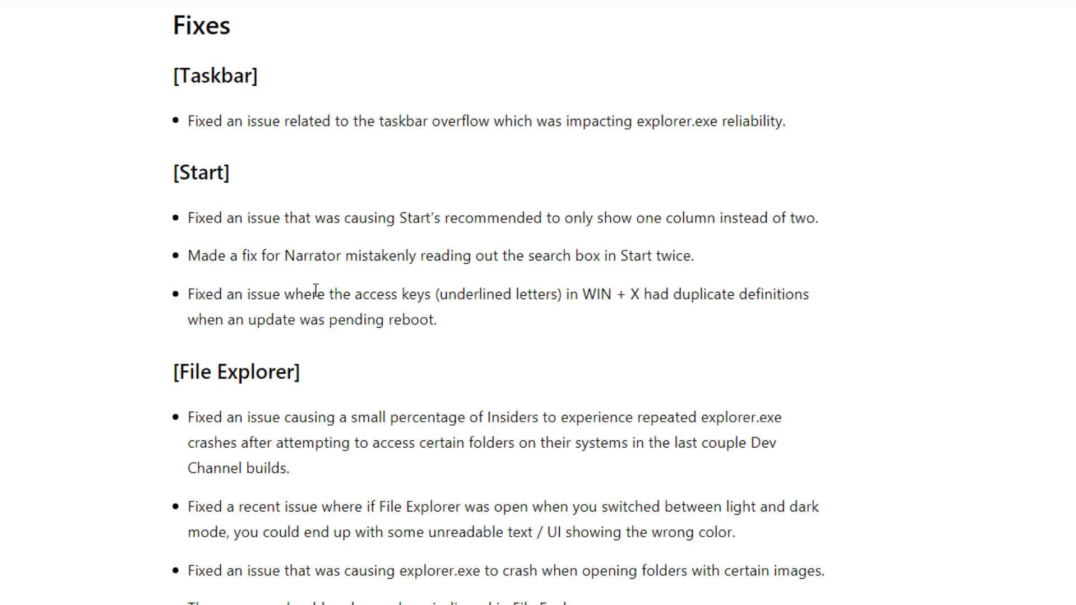
pyautogui.scroll(-3)
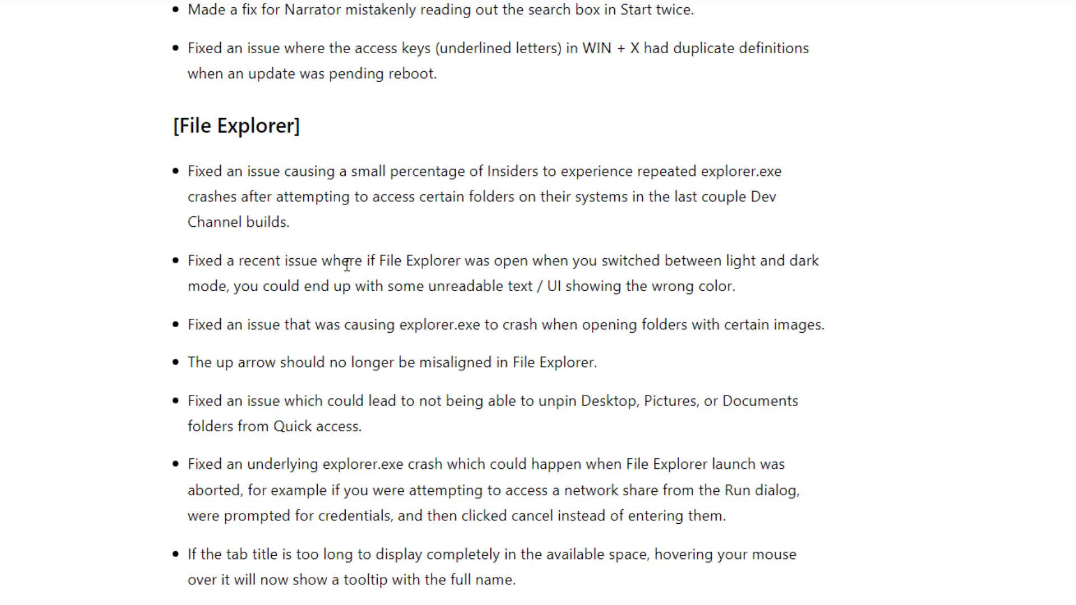
pyautogui.scroll(-3)
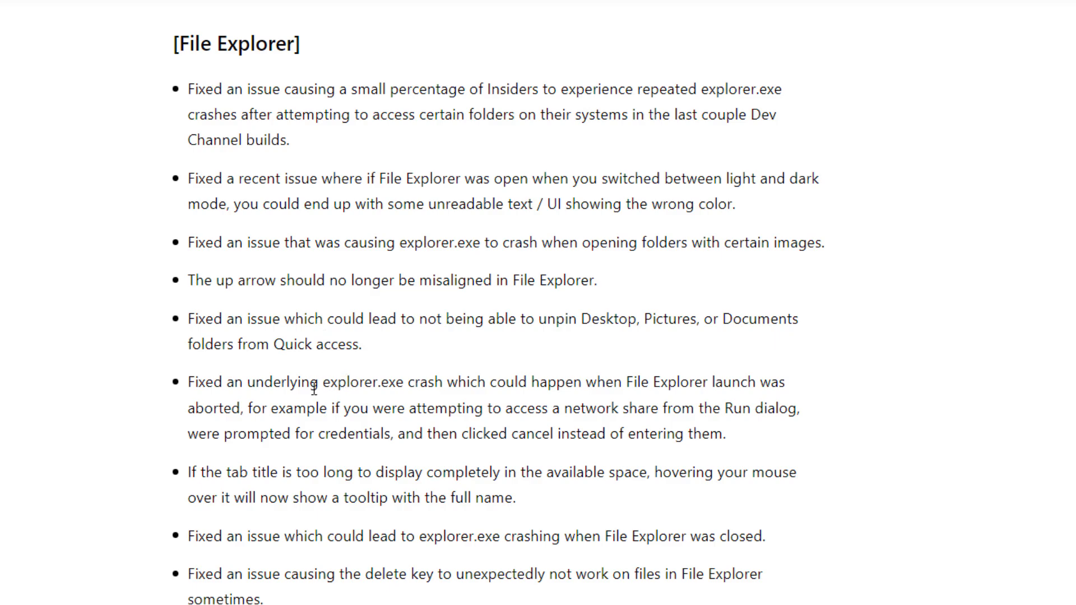
pyautogui.moveTo(289, 232)
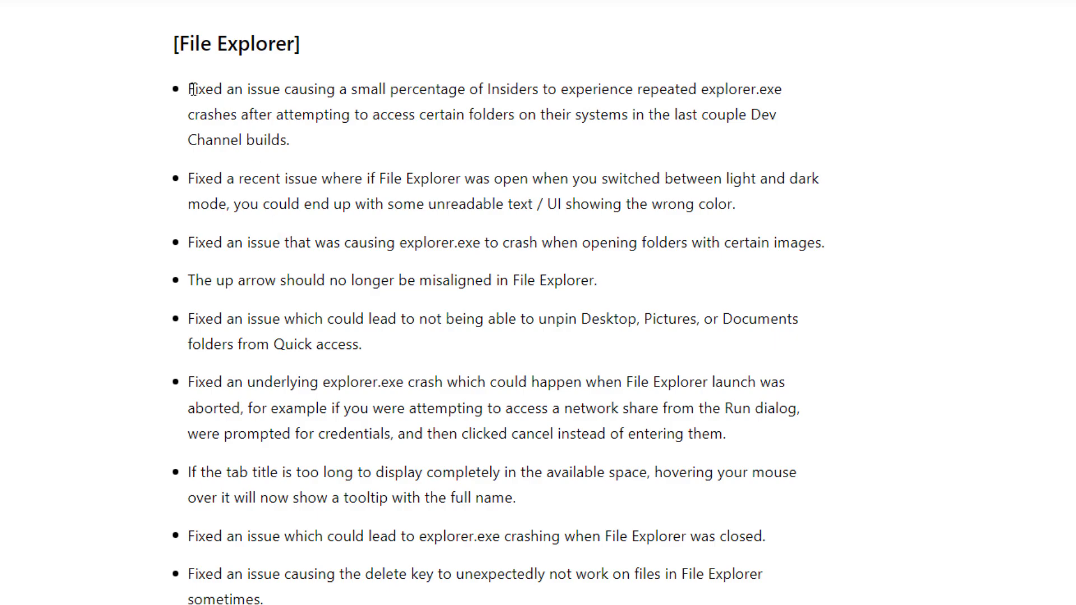
# - Highlight the first four File Explorer fixes, then the first two Task Manager fixes further down
pyautogui.moveTo(188, 88); pyautogui.dragTo(385, 280)
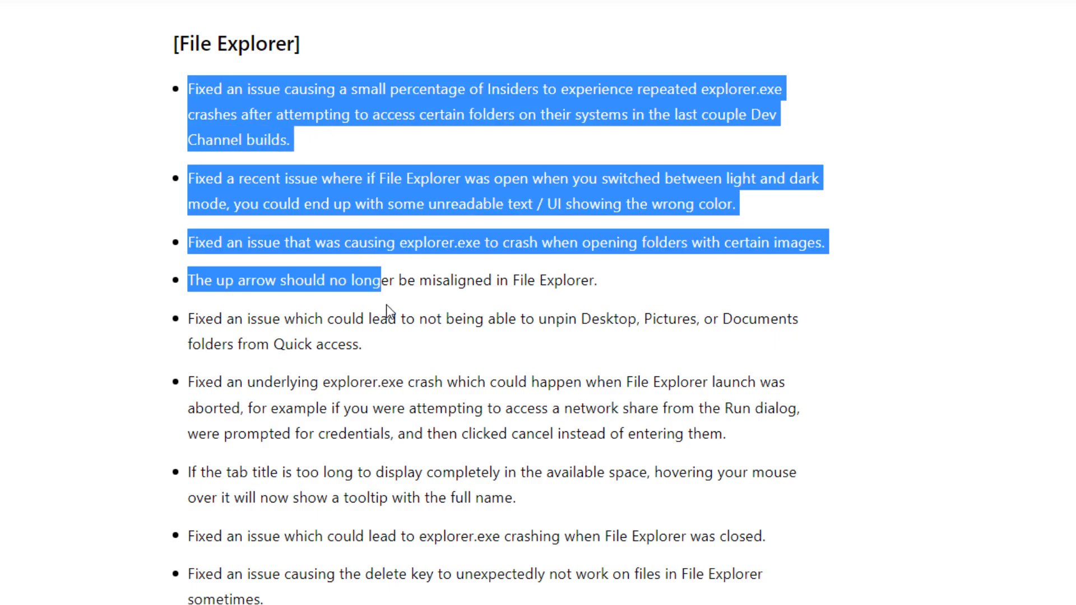
pyautogui.scroll(-3)
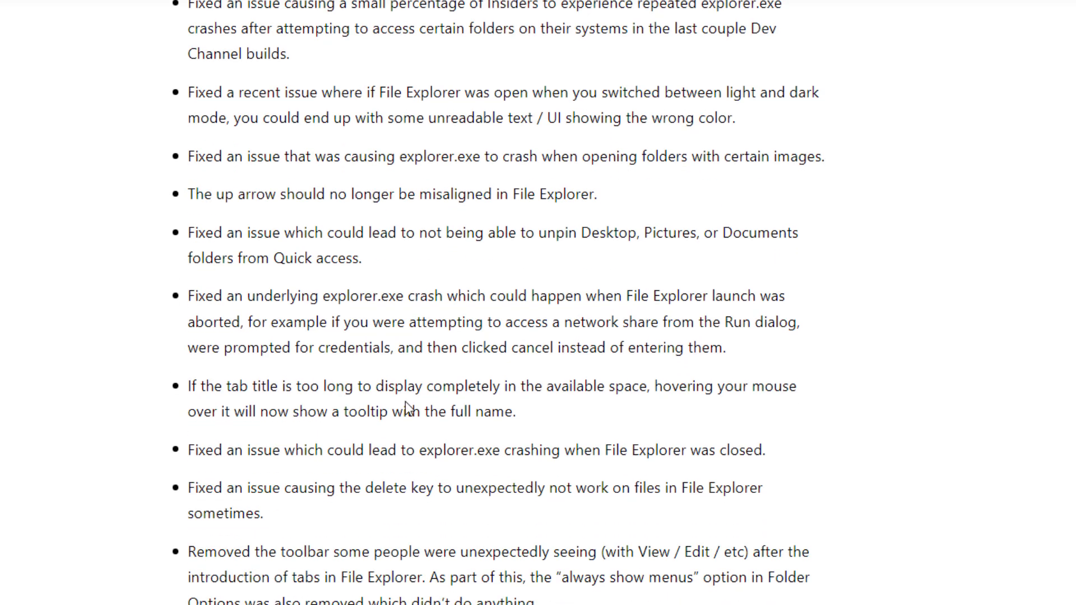
pyautogui.scroll(-3)
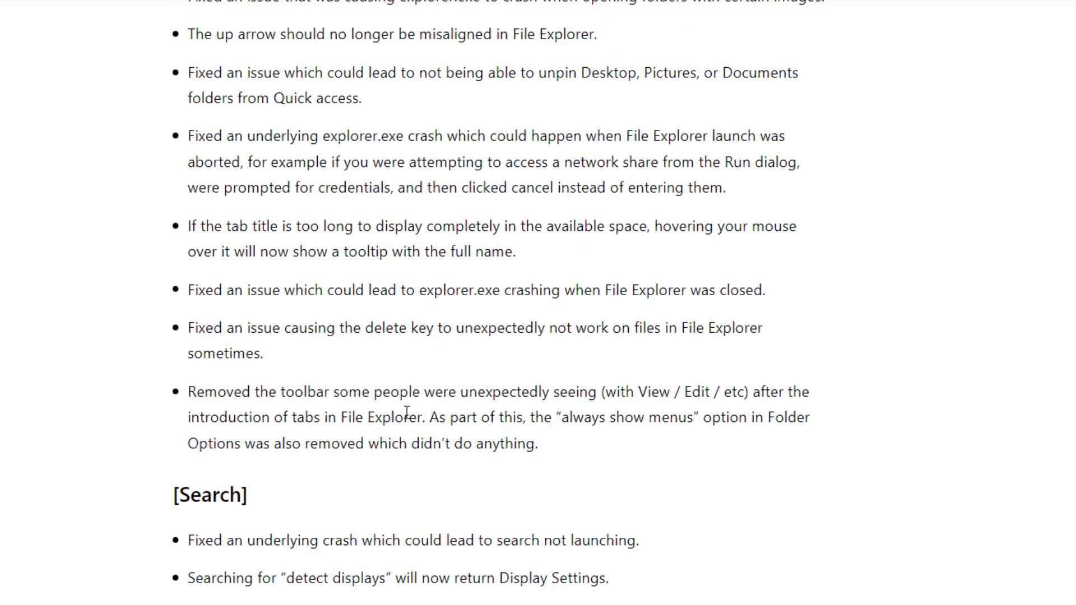
pyautogui.moveTo(450, 418)
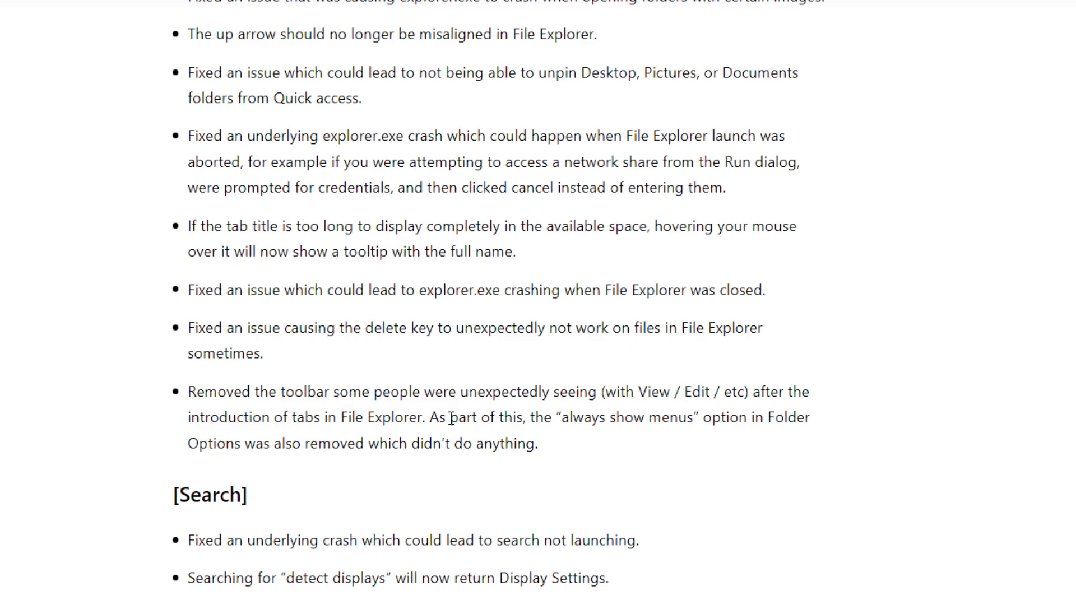
pyautogui.scroll(-3)
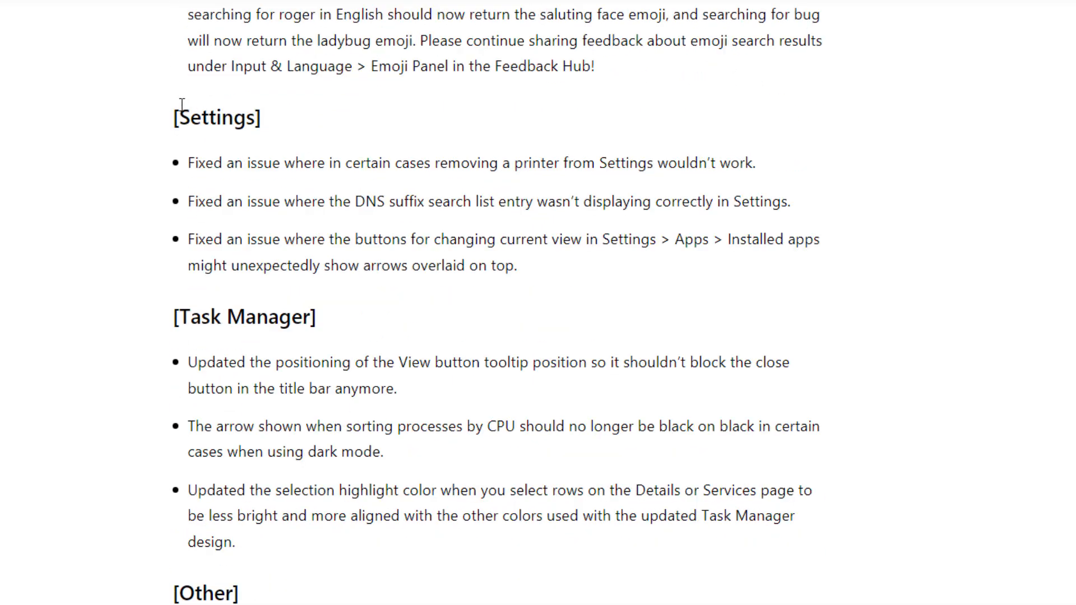
pyautogui.moveTo(188, 362); pyautogui.dragTo(351, 288)
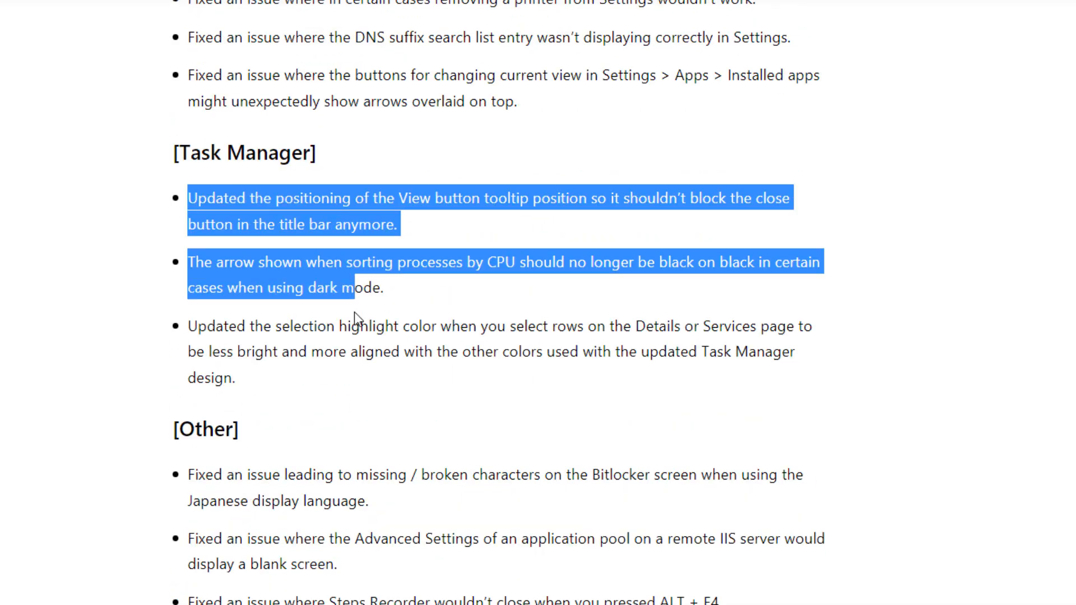
# - Highlight the Easy Anti-Cheat entry at the top of the Known issues section
pyautogui.scroll(-3)
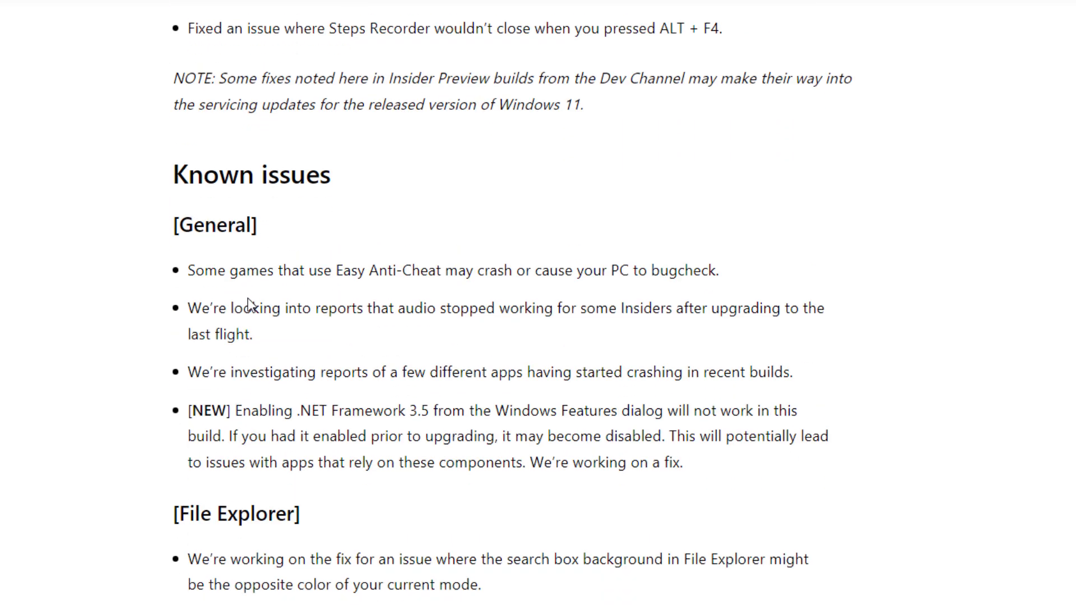
pyautogui.moveTo(187, 270); pyautogui.dragTo(264, 270)
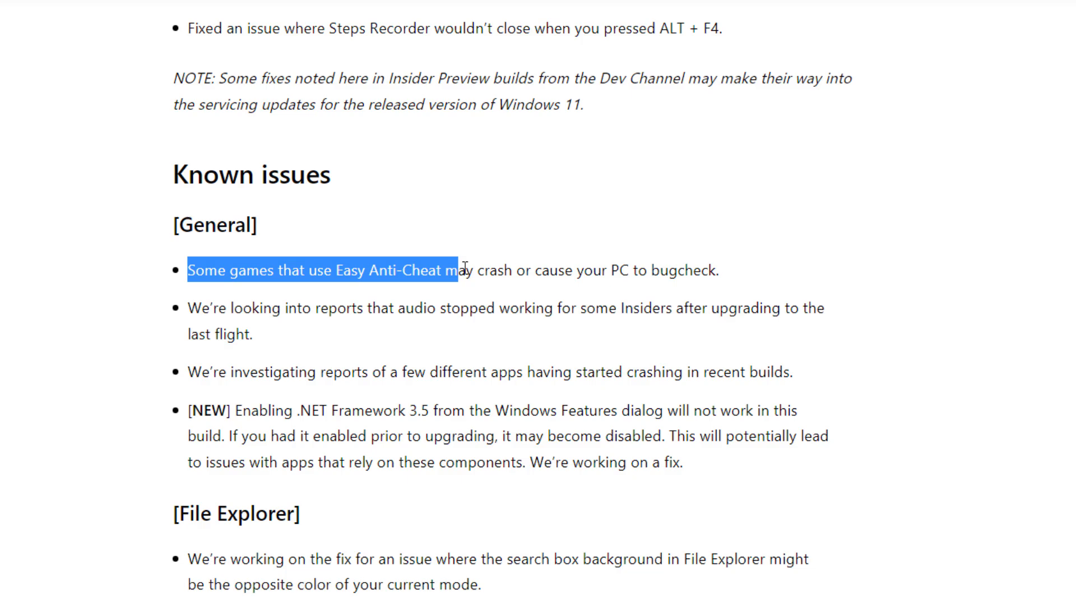
pyautogui.moveTo(459, 270); pyautogui.dragTo(704, 270)
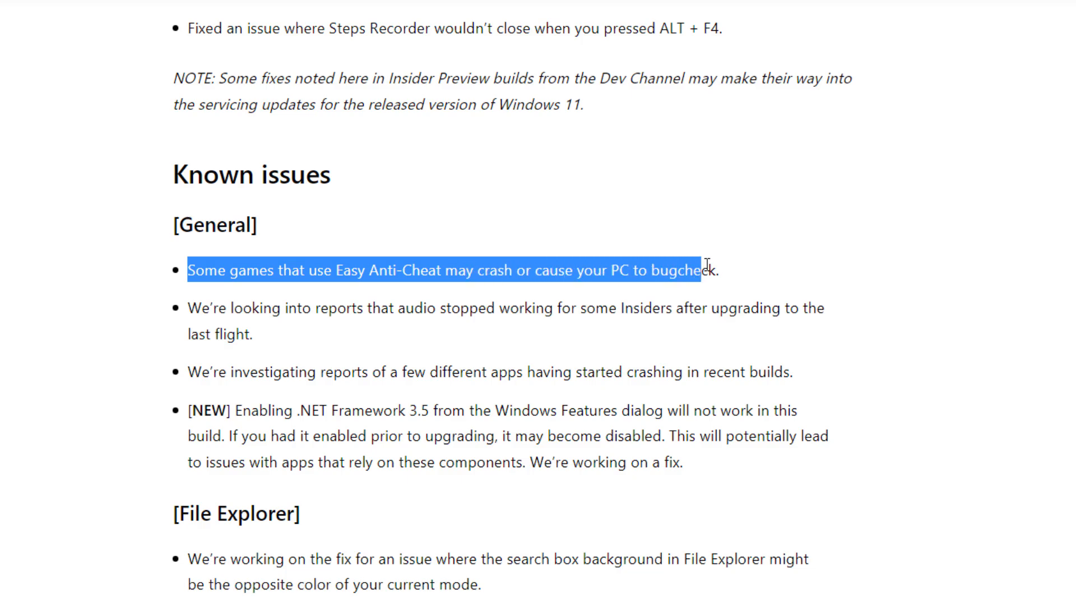
pyautogui.click(295, 315)
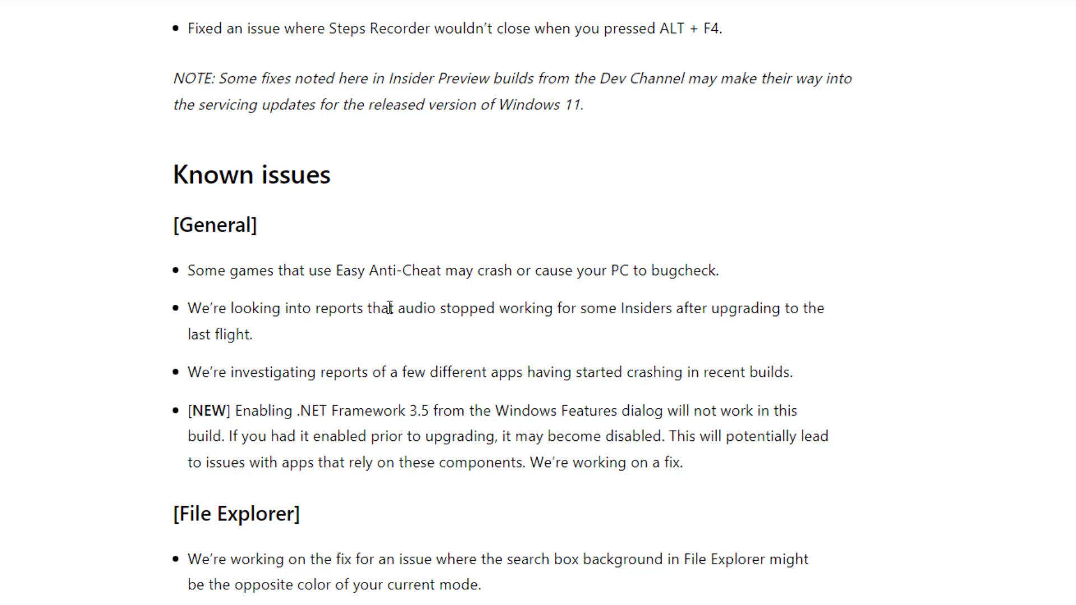
pyautogui.moveTo(540, 311)
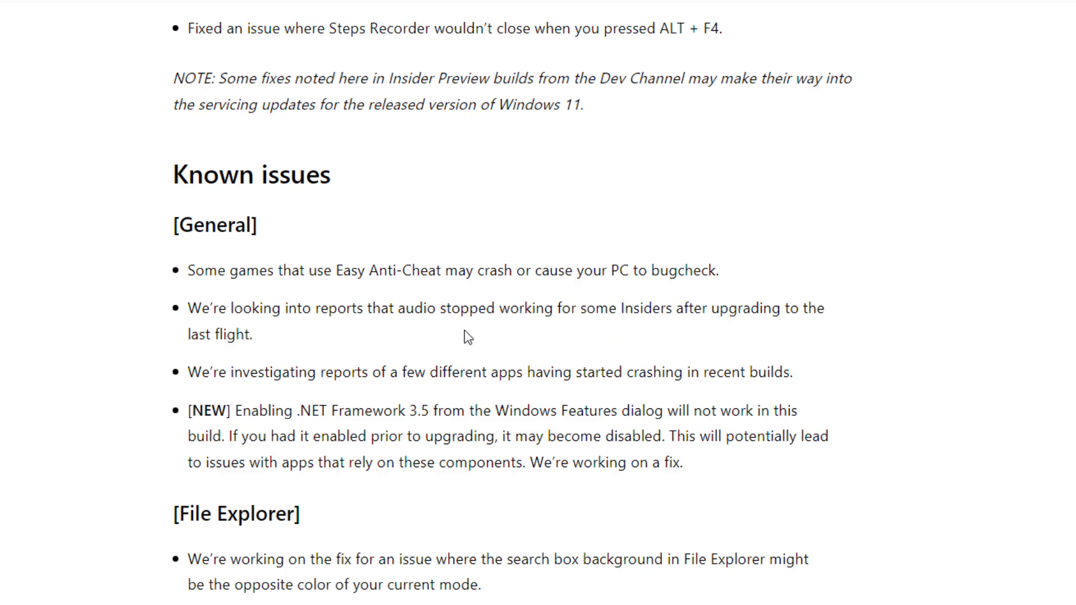
# - Highlight the 'Enabling .NET Framework 3.5' Windows Features dialog issue and read on to File Explorer issues
pyautogui.moveTo(189, 308); pyautogui.dragTo(254, 335)
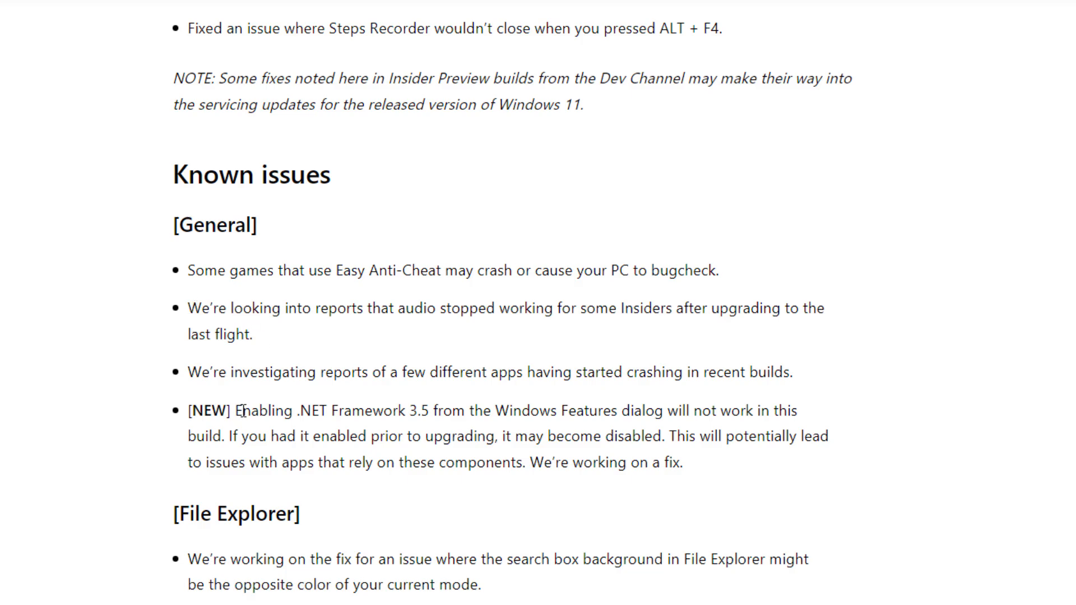
pyautogui.doubleClick(247, 412)
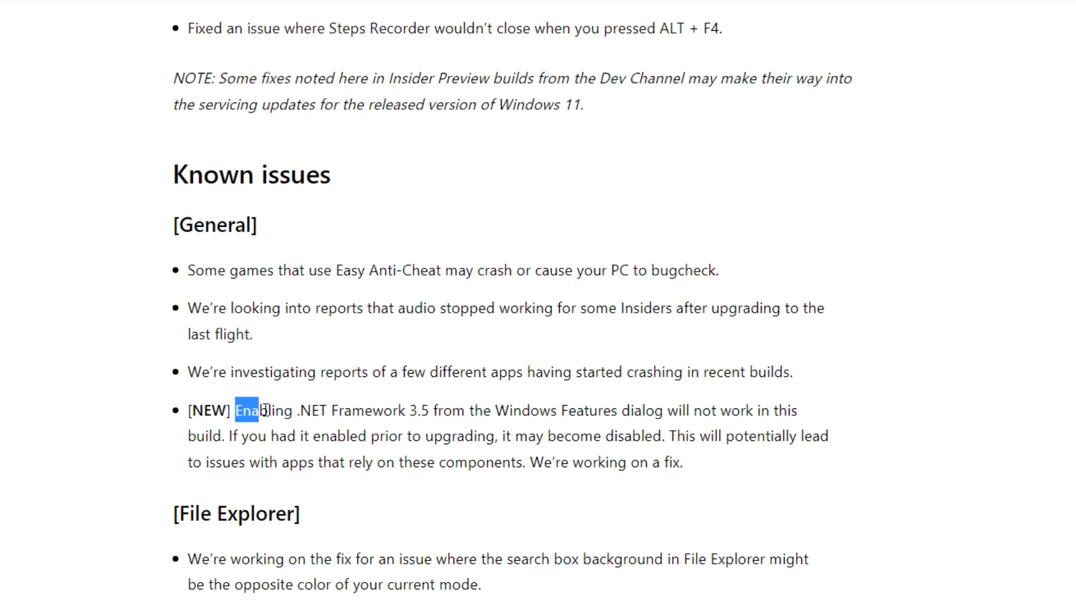
pyautogui.moveTo(237, 411); pyautogui.dragTo(436, 411)
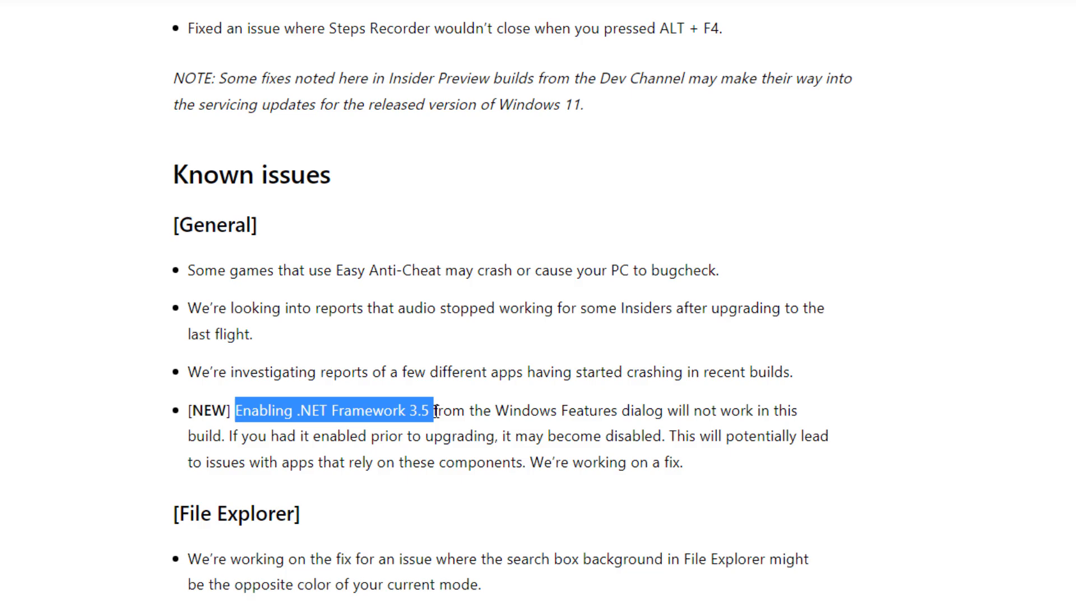
pyautogui.moveTo(435, 412); pyautogui.dragTo(656, 412)
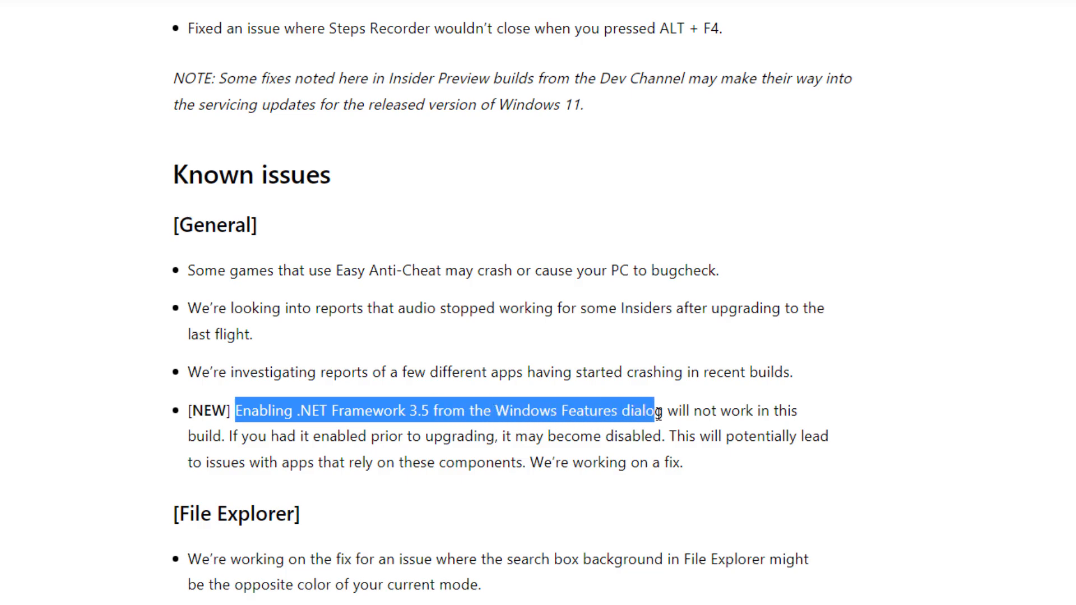
pyautogui.scroll(-3)
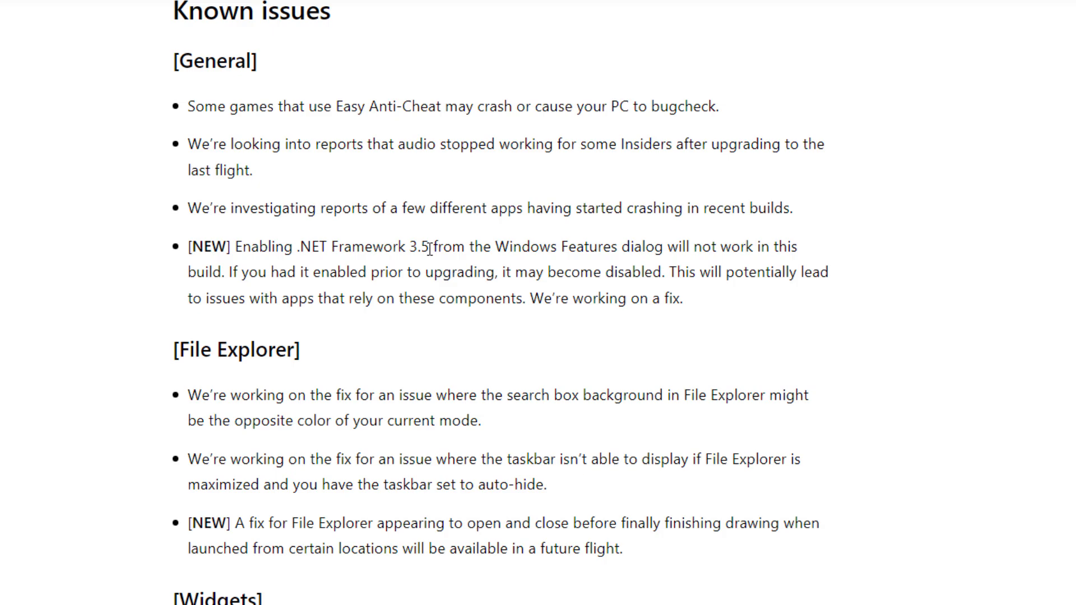
# - Highlight the Widgets notification badge issue, then read on to About the Dev Channel
pyautogui.scroll(-3)
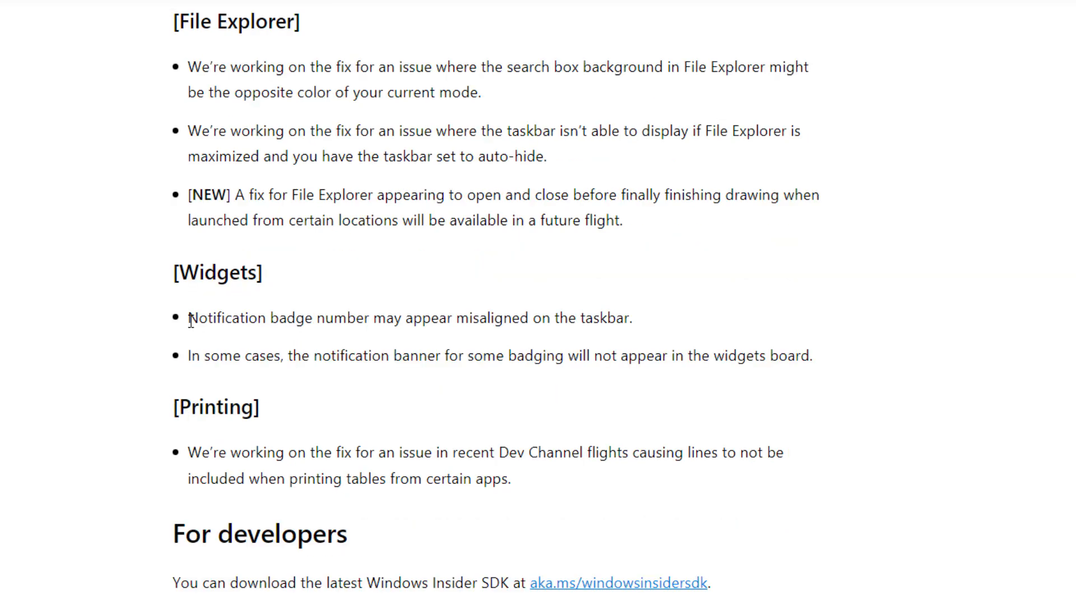
pyautogui.moveTo(189, 317); pyautogui.dragTo(328, 317)
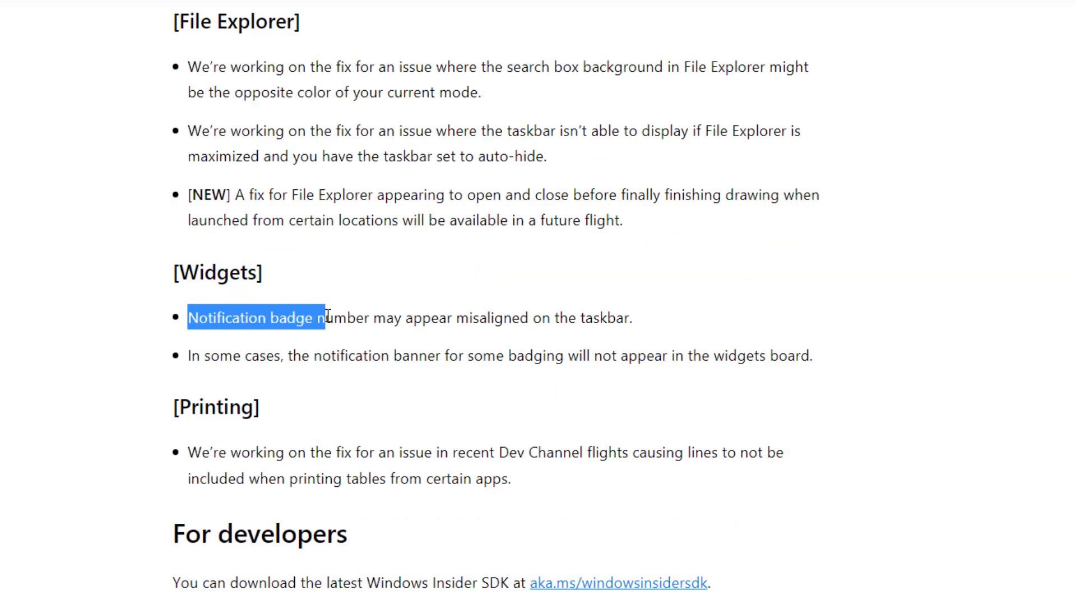
pyautogui.moveTo(326, 317); pyautogui.dragTo(495, 317)
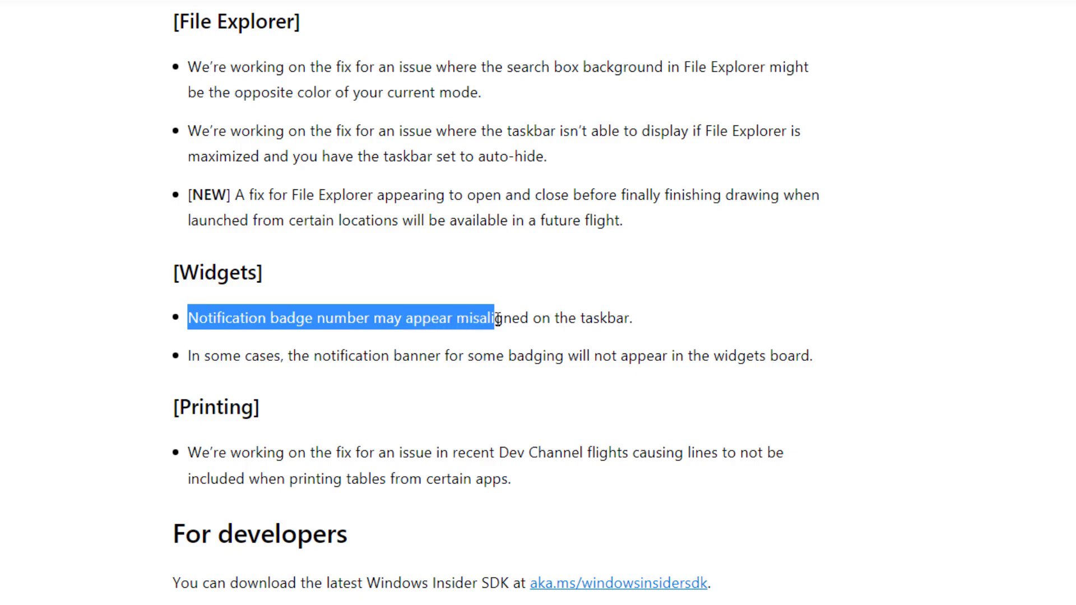
pyautogui.click(291, 399)
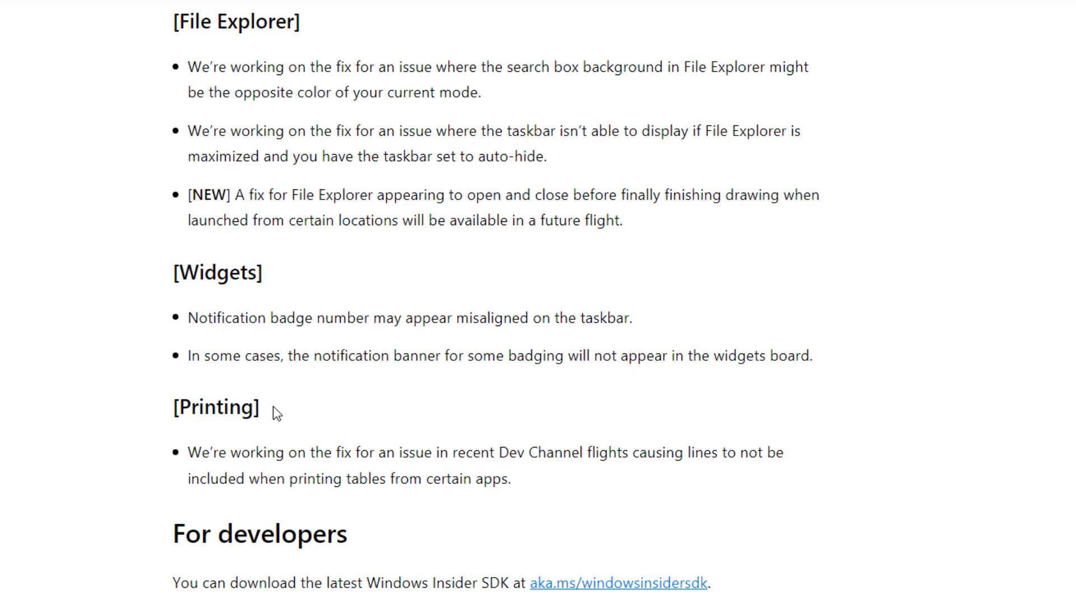
pyautogui.scroll(-3)
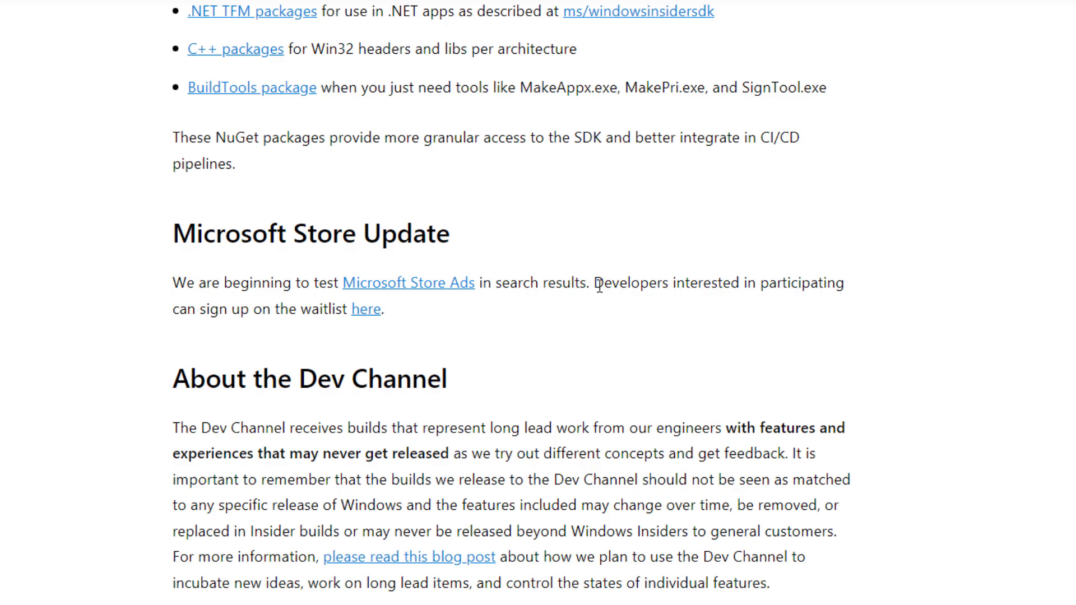
pyautogui.moveTo(405, 314)
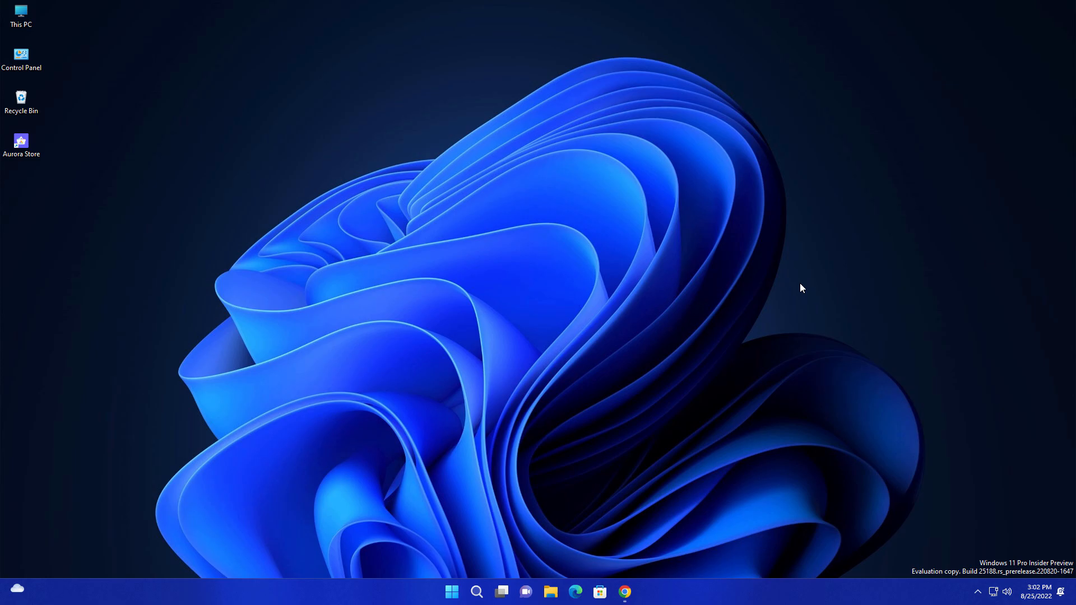
pyautogui.moveTo(522, 575)
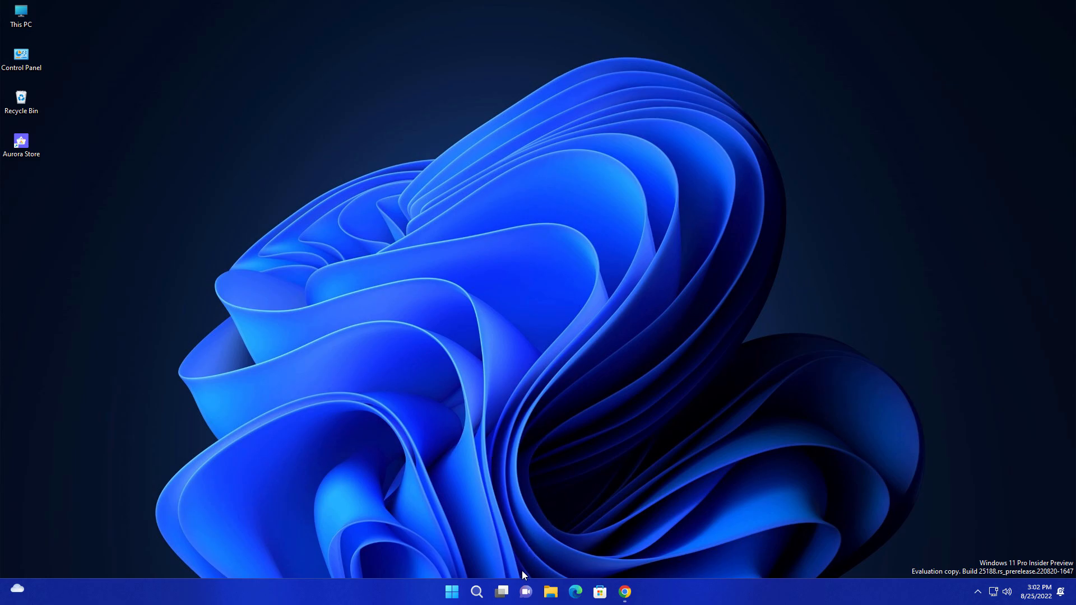
pyautogui.moveTo(450, 570)
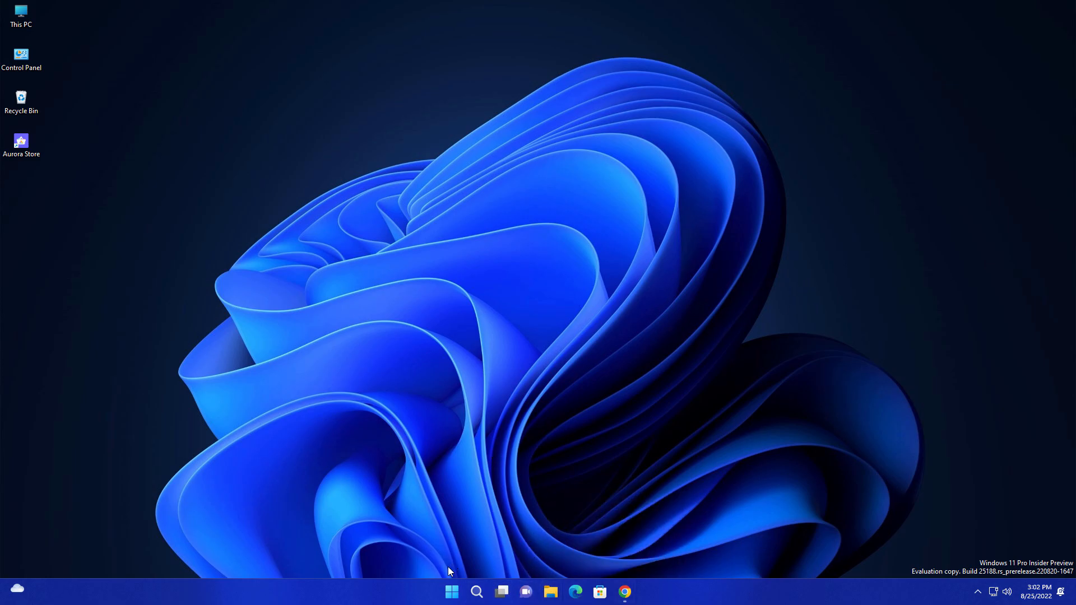
pyautogui.moveTo(445, 548)
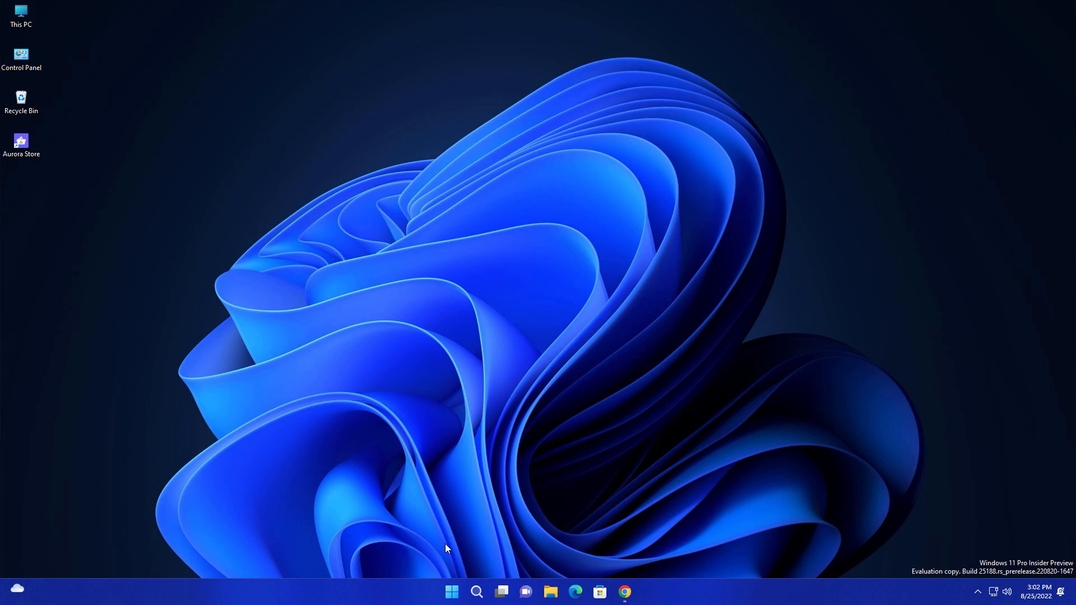